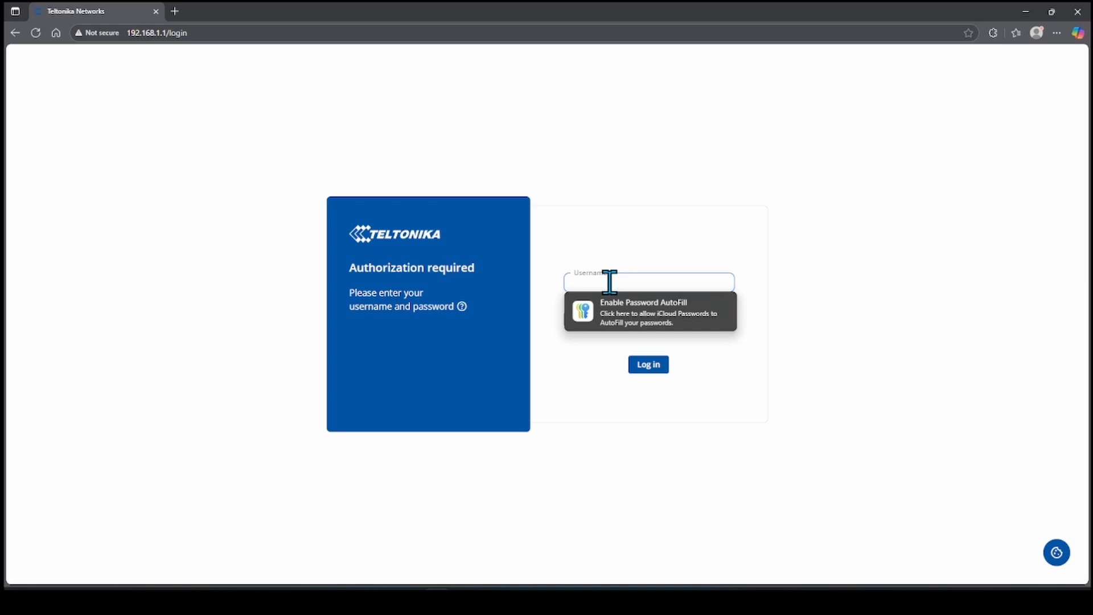
Step: Log in to the RUT241 WebUI with username admin and its password
{"action": "type", "text": "admin"}
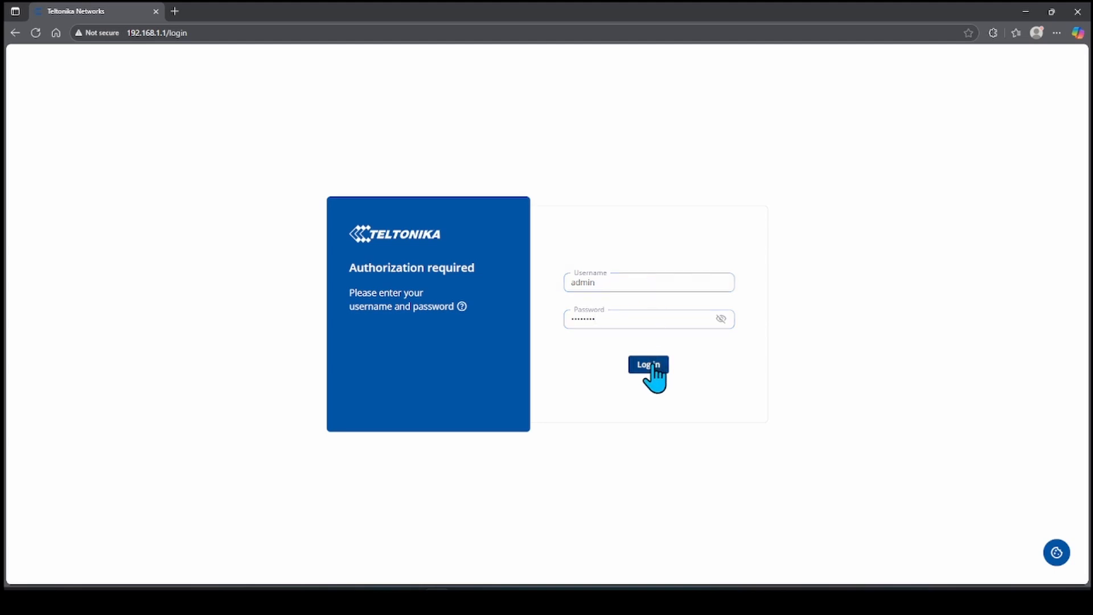
{"action": "left_click", "coordinate": [648, 364]}
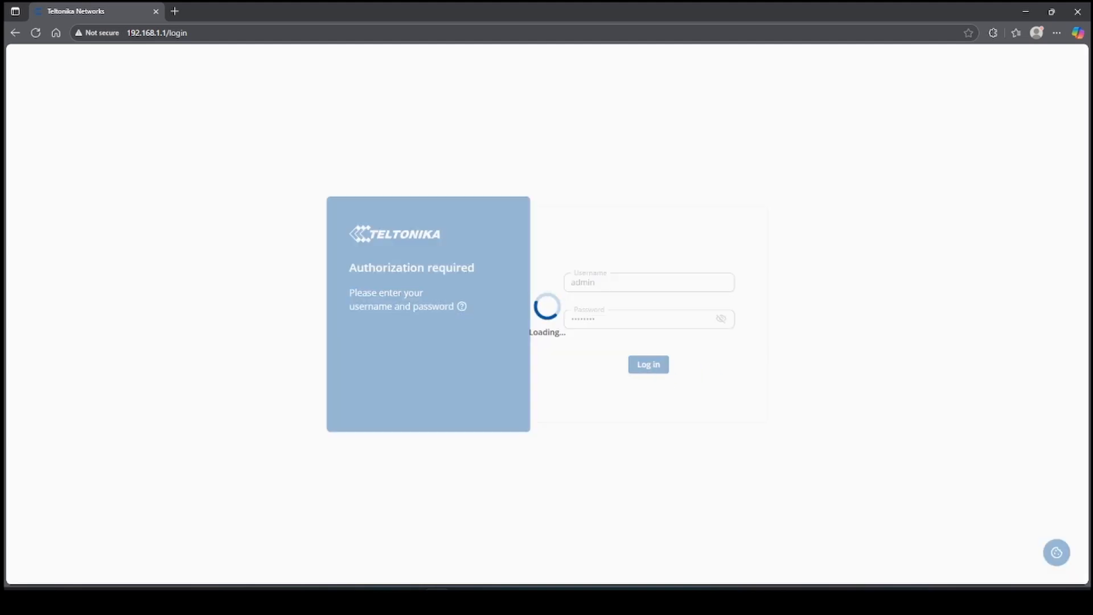
{"action": "left_click", "coordinate": [648, 364]}
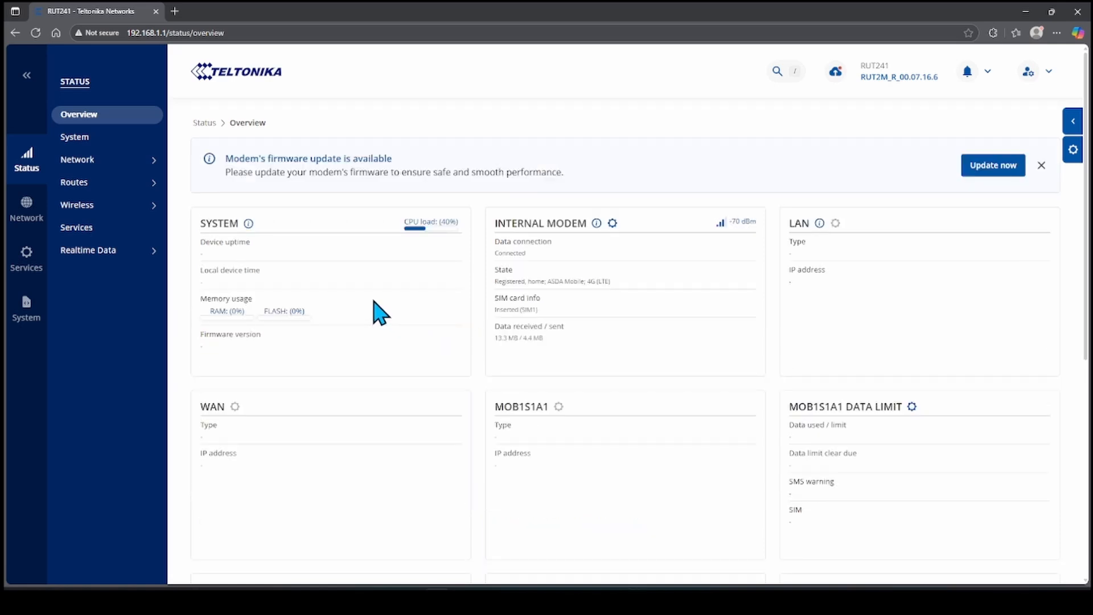
{"action": "mouse_move", "coordinate": [79, 330]}
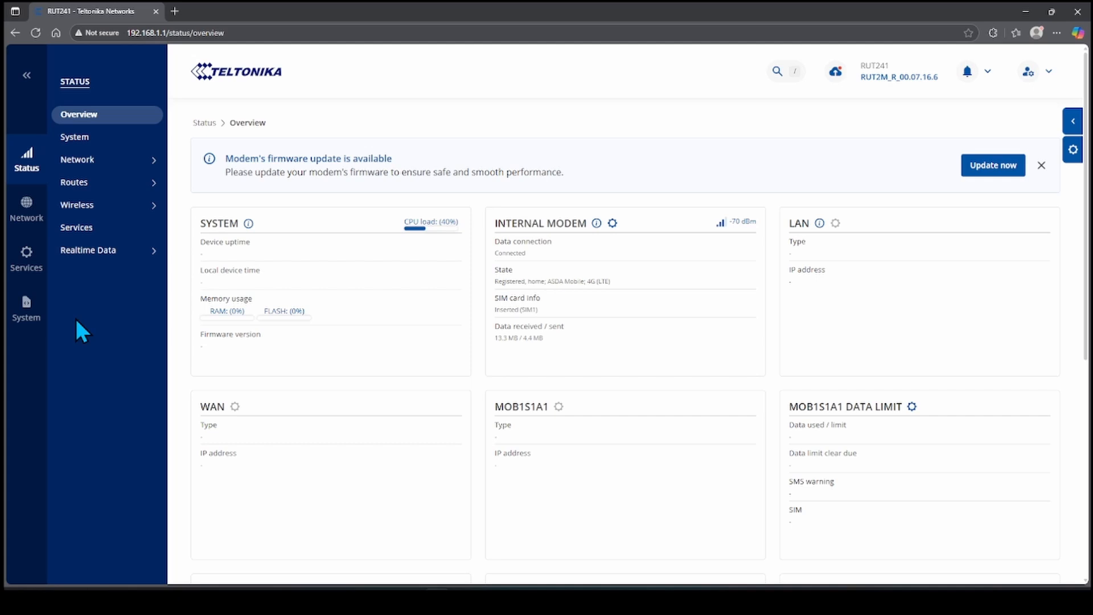
Step: Open the router's Setup Wizard from the Services > System sidebar sections
{"action": "left_click", "coordinate": [26, 258]}
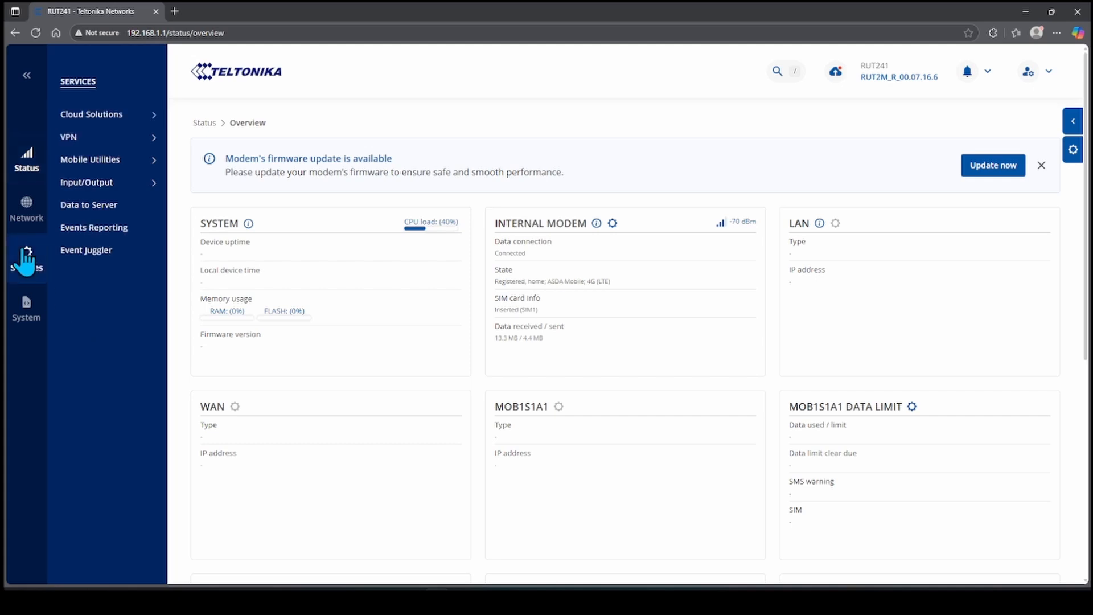
{"action": "left_click", "coordinate": [25, 307]}
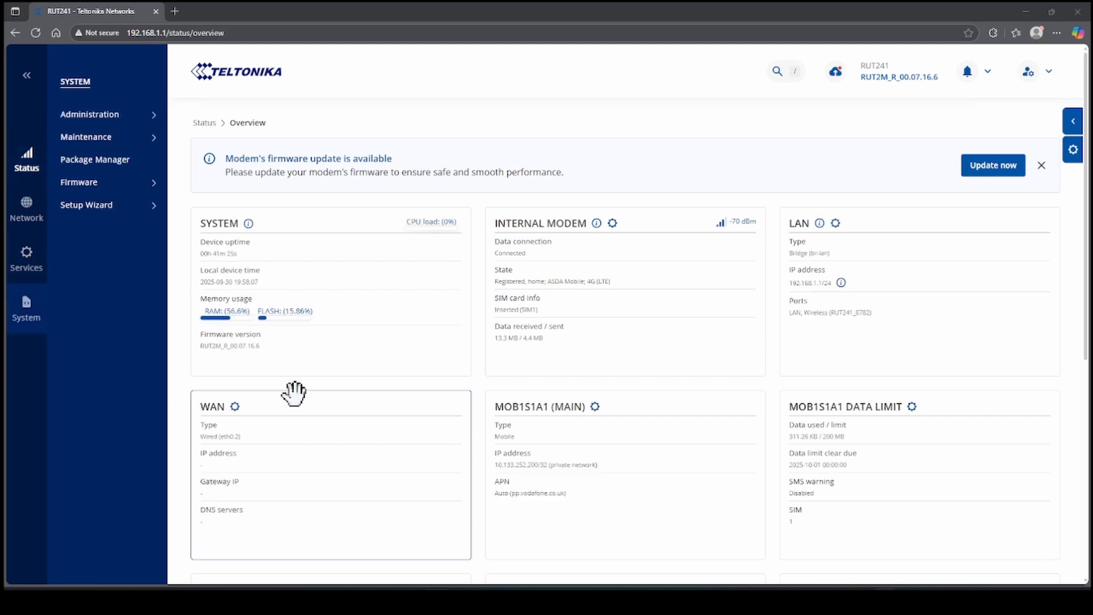
{"action": "left_click", "coordinate": [86, 205]}
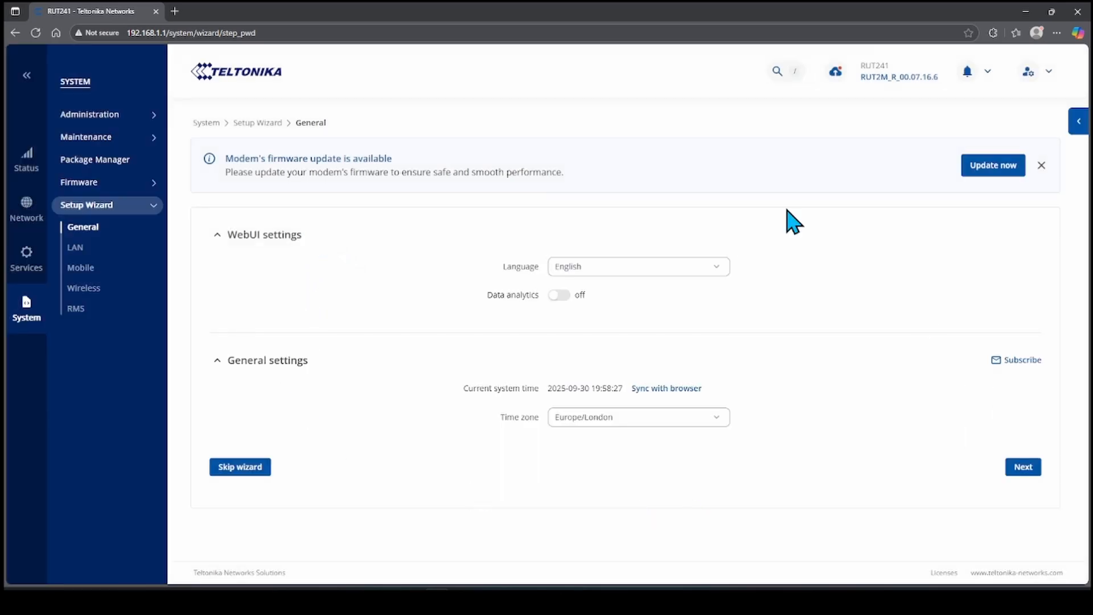
{"action": "mouse_move", "coordinate": [1022, 466]}
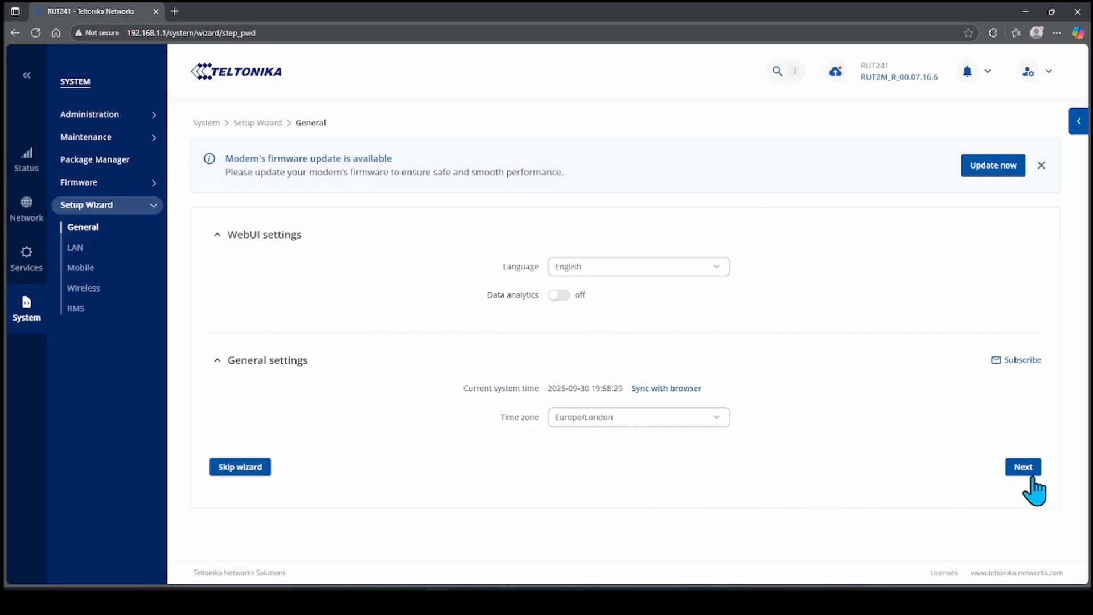
Step: Advance the Setup Wizard past the General, Mobile (Auto APN on) and Wireless steps
{"action": "left_click", "coordinate": [1022, 466]}
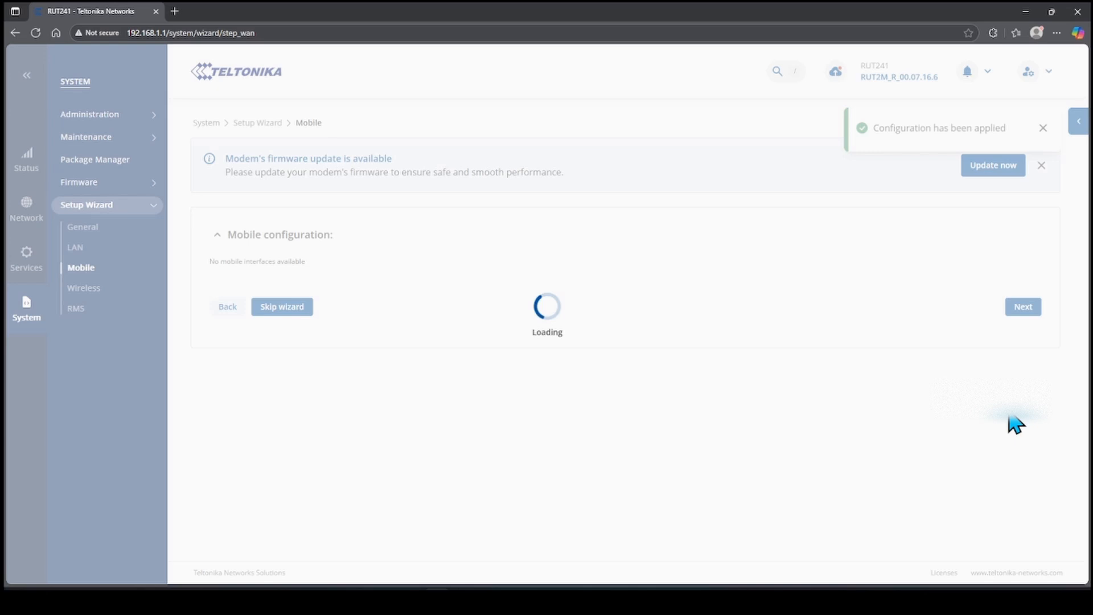
{"action": "mouse_move", "coordinate": [885, 388]}
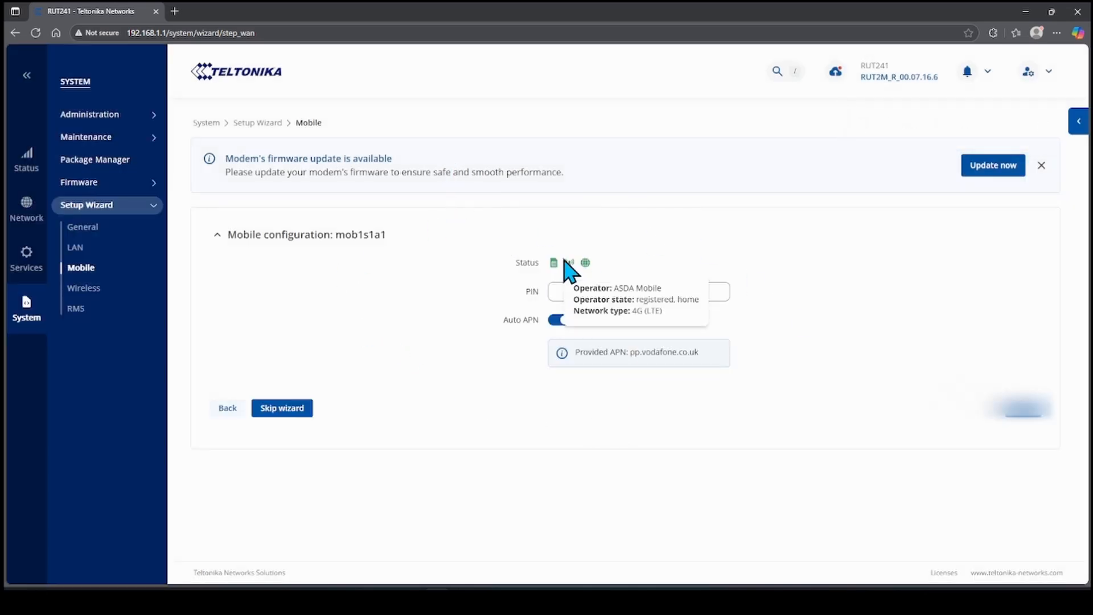
{"action": "mouse_move", "coordinate": [659, 348]}
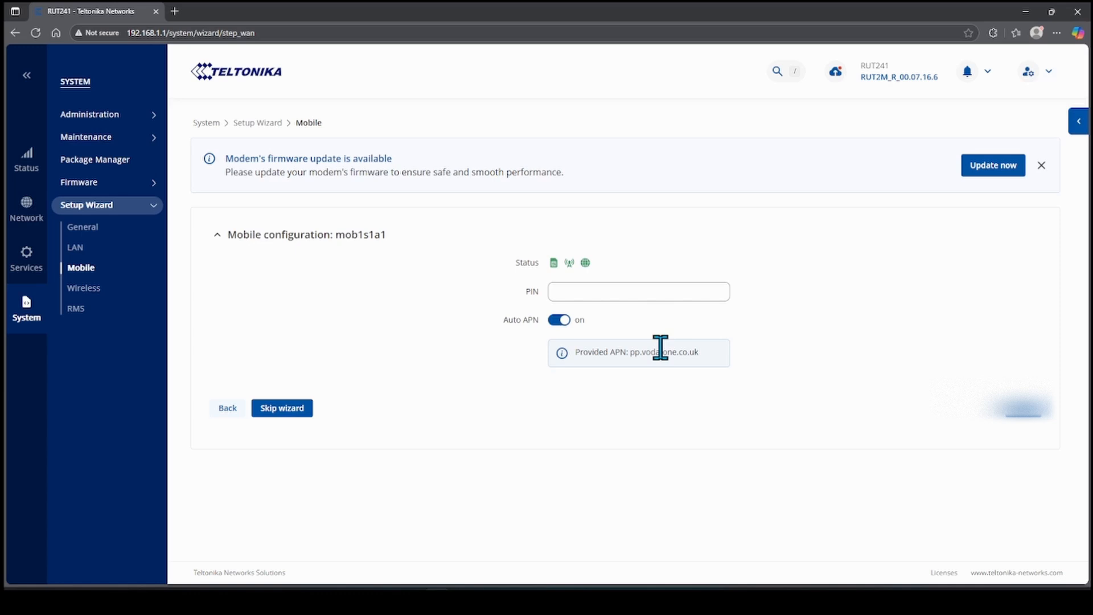
{"action": "mouse_move", "coordinate": [1025, 422]}
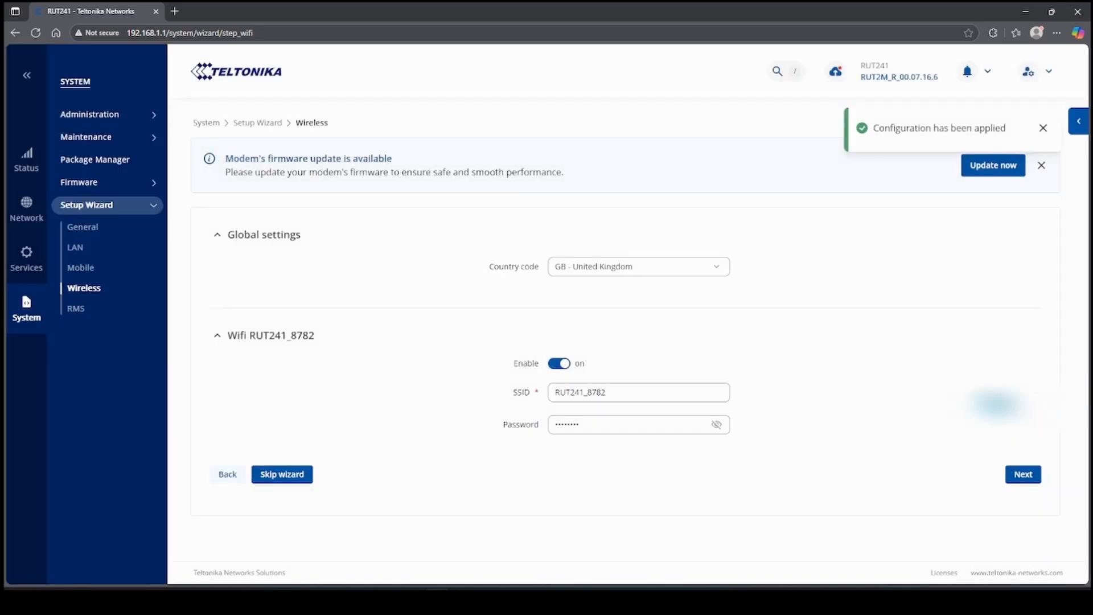
{"action": "mouse_move", "coordinate": [754, 509]}
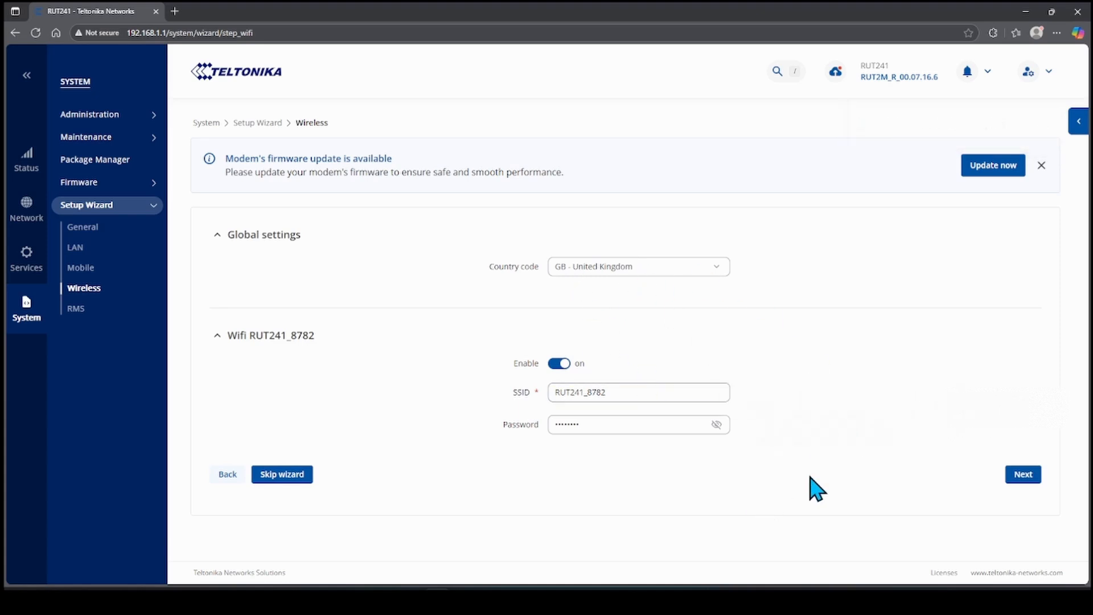
{"action": "left_click", "coordinate": [1022, 475]}
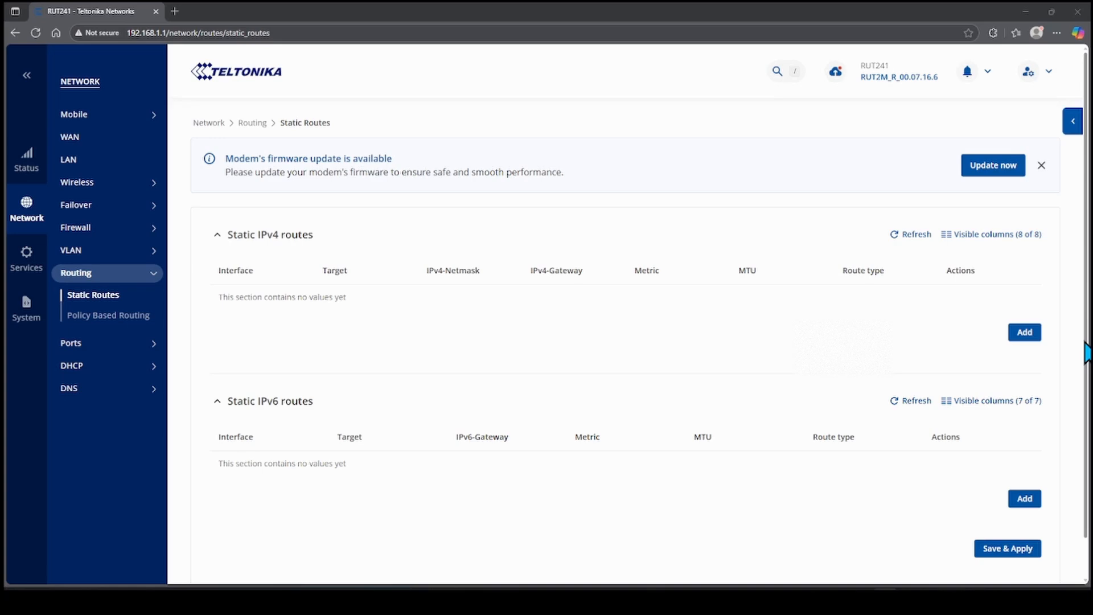
Step: Add a static IPv4 route with target 192.168.1.241 and netmask 255.255.255.0
{"action": "left_click", "coordinate": [1023, 332]}
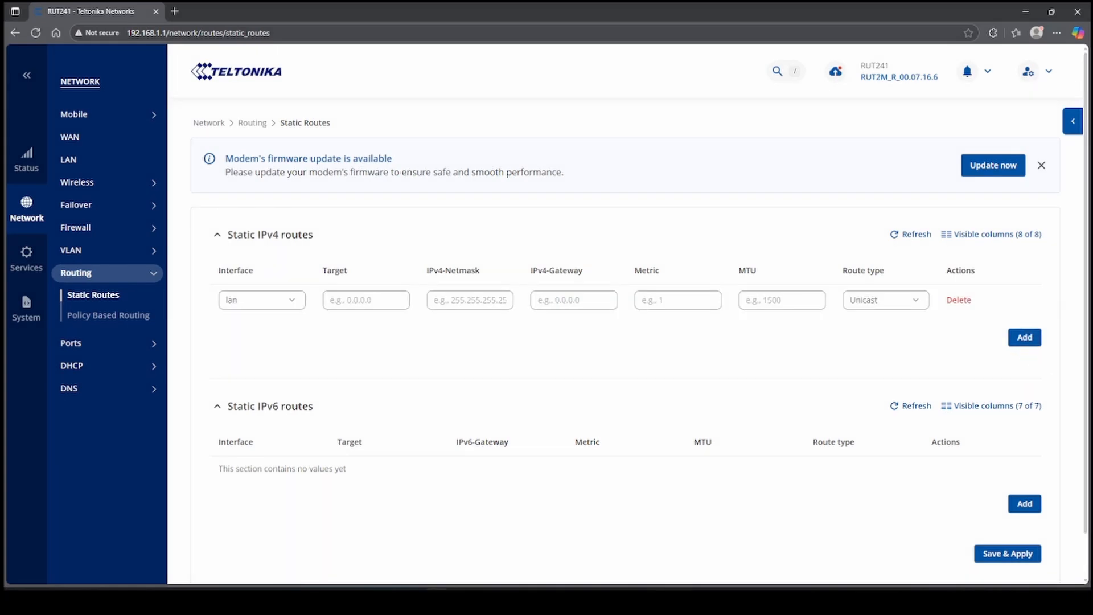
{"action": "left_click", "coordinate": [365, 300]}
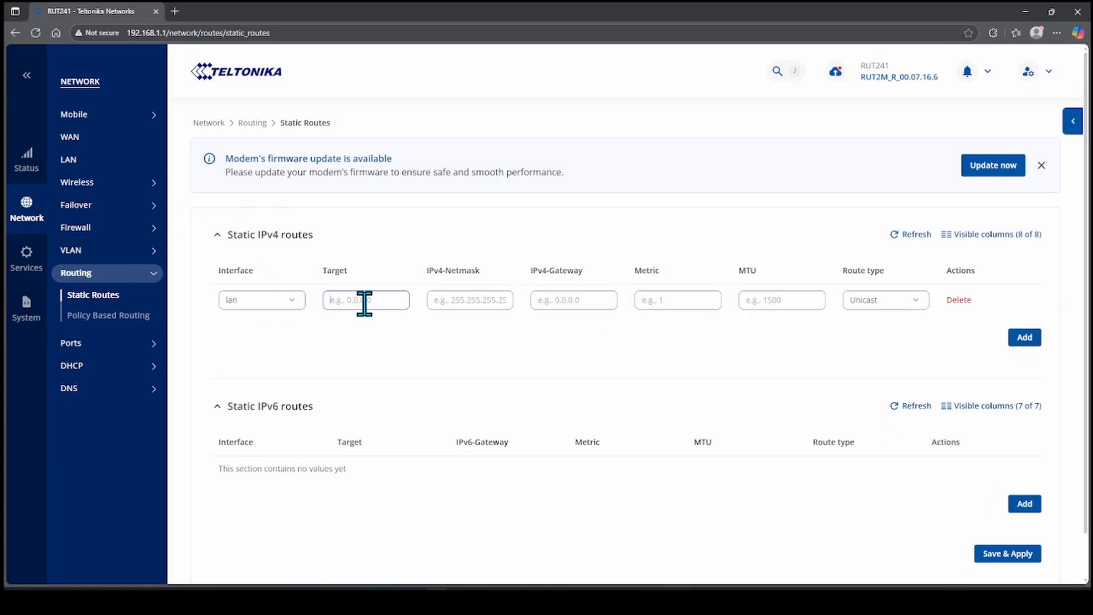
{"action": "type", "text": "192.168"}
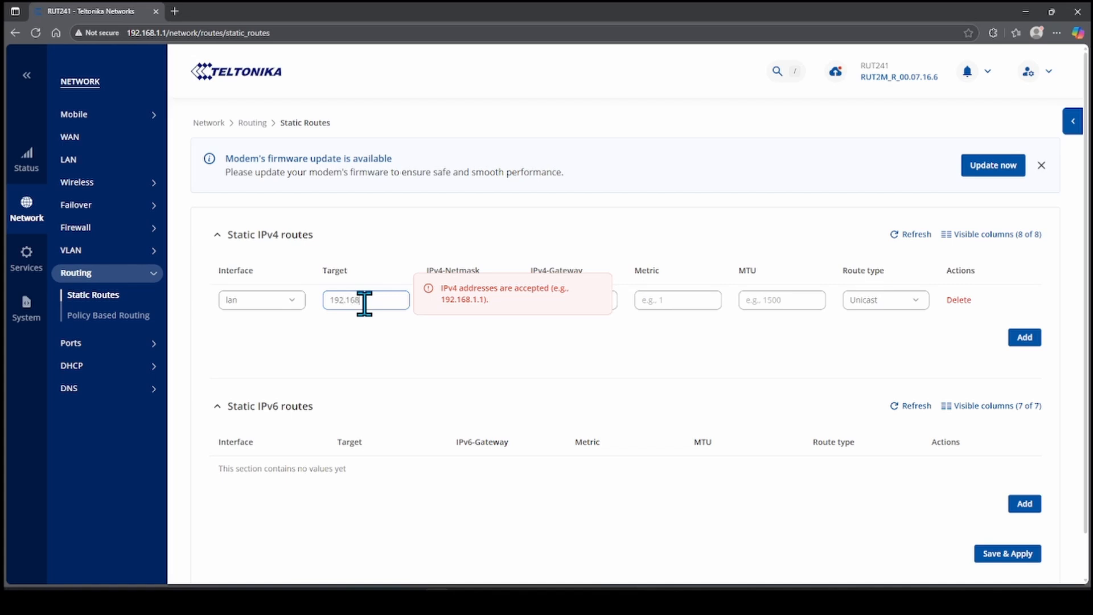
{"action": "type", "text": ".2"}
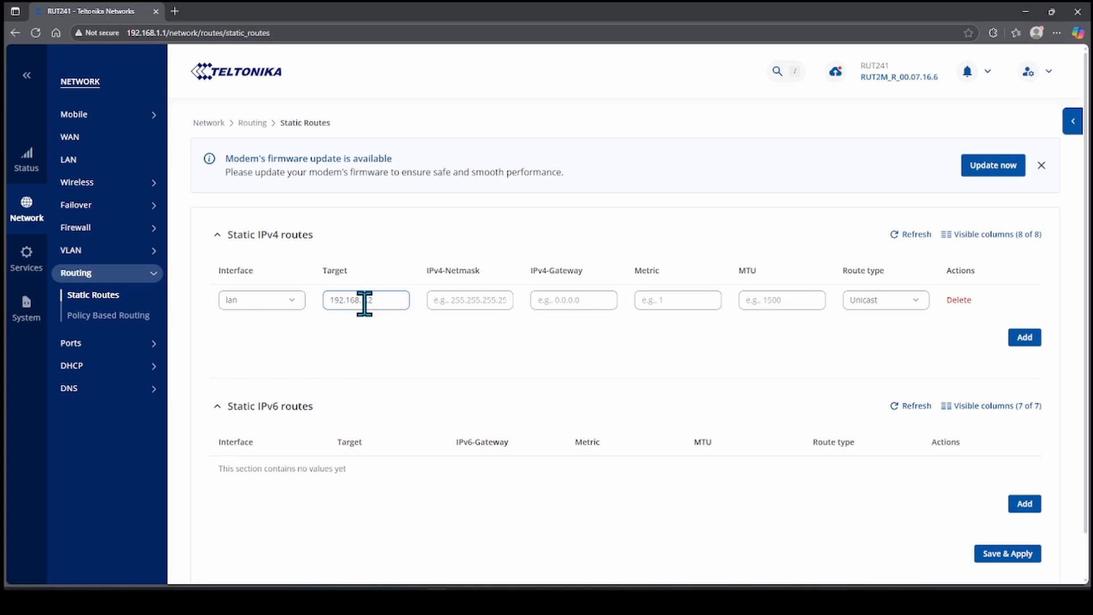
{"action": "left_click", "coordinate": [469, 299]}
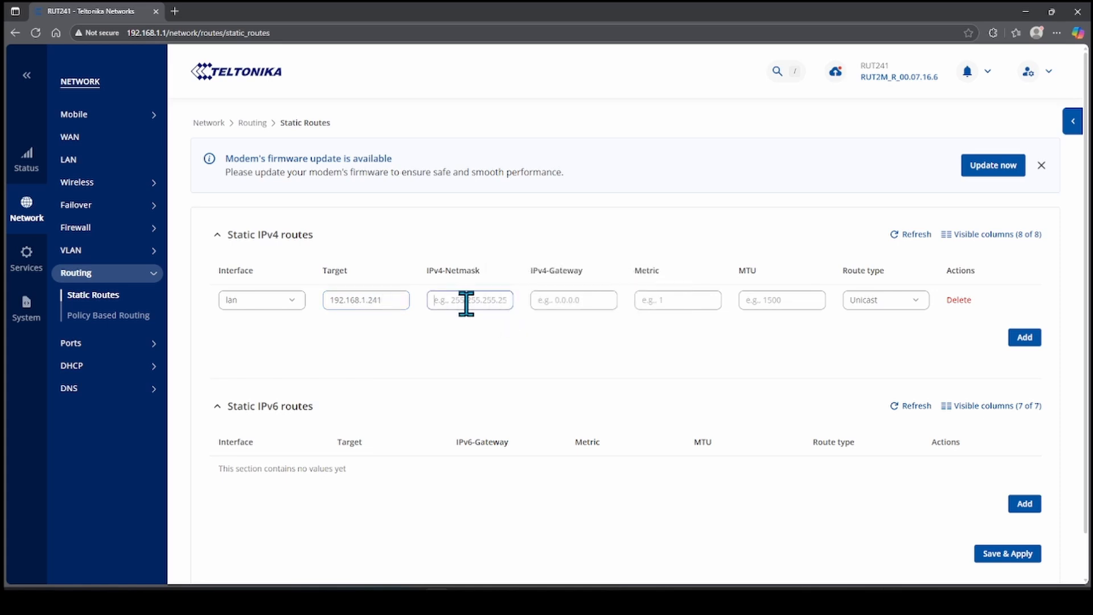
{"action": "type", "text": "255.255.255."}
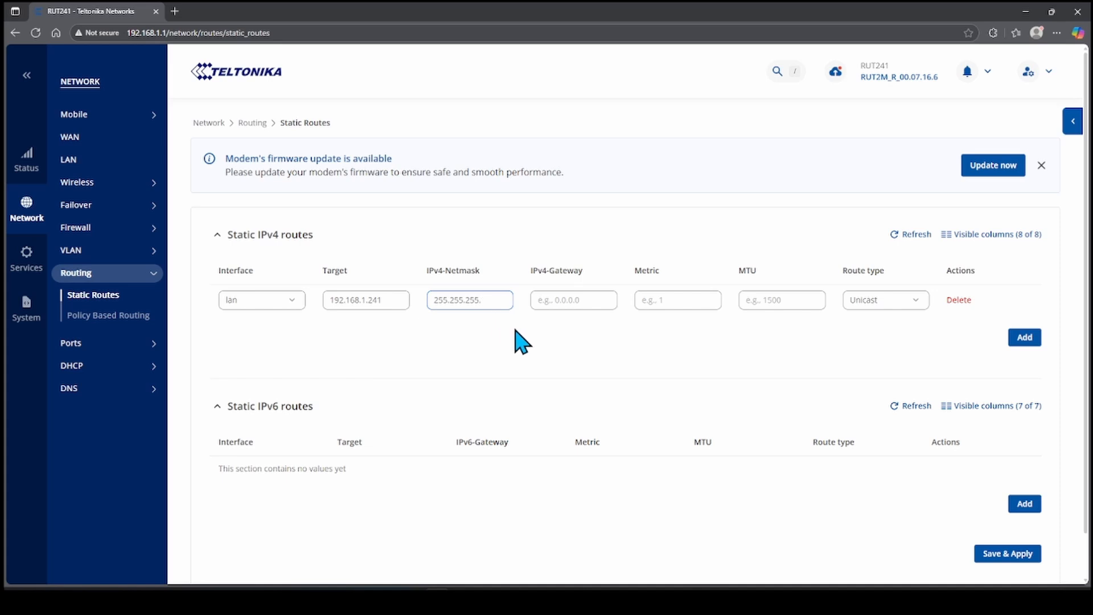
Step: Save and apply the static routes and delete the extra empty route row
{"action": "left_click", "coordinate": [1024, 337]}
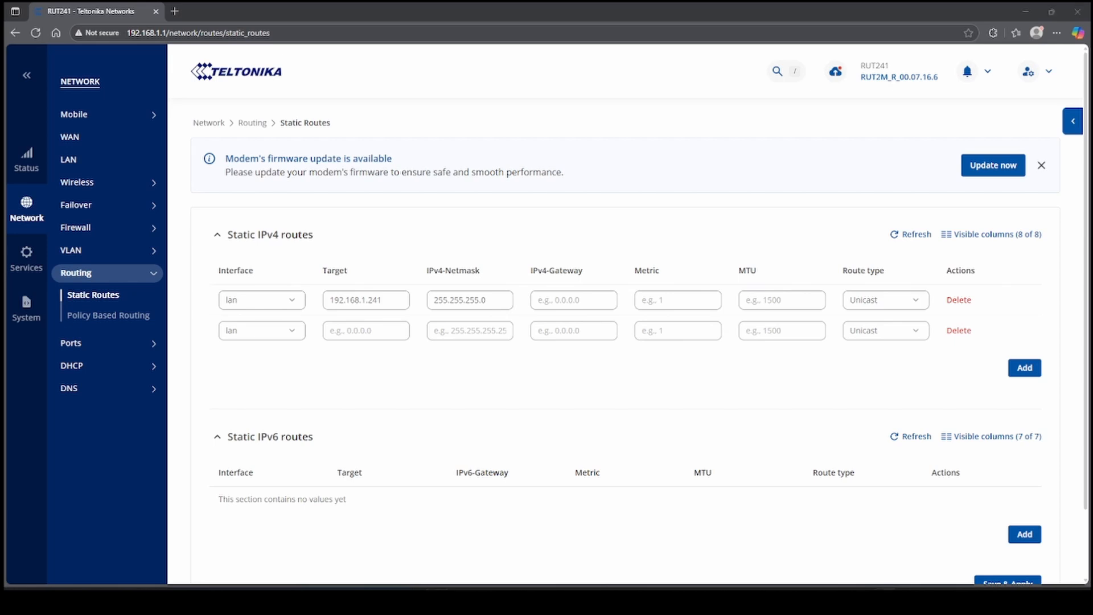
{"action": "scroll", "scroll_direction": "down", "scroll_amount": 3}
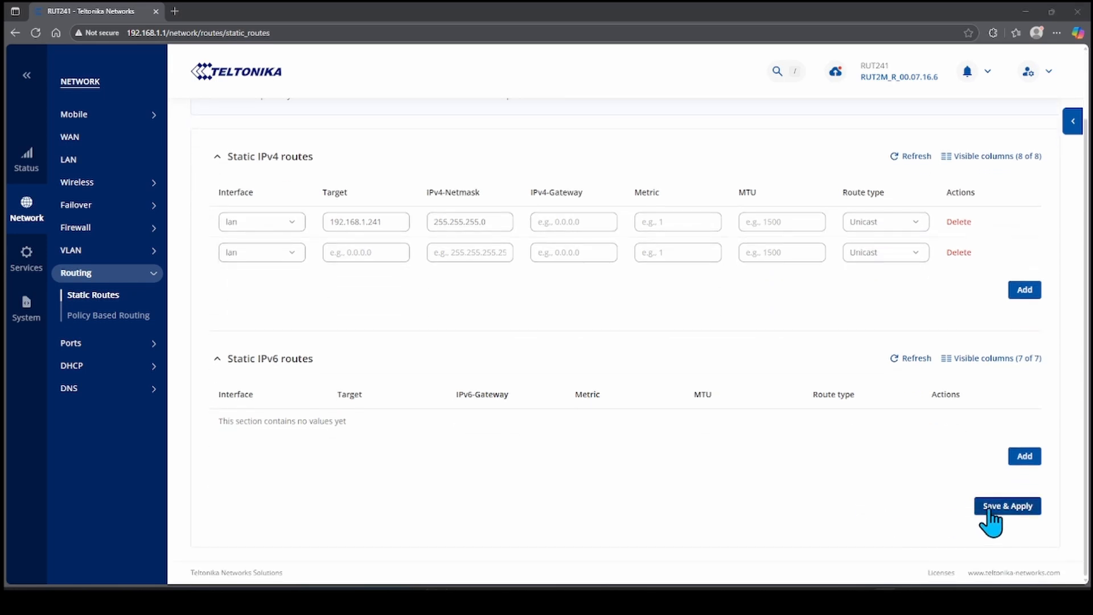
{"action": "left_click", "coordinate": [959, 251]}
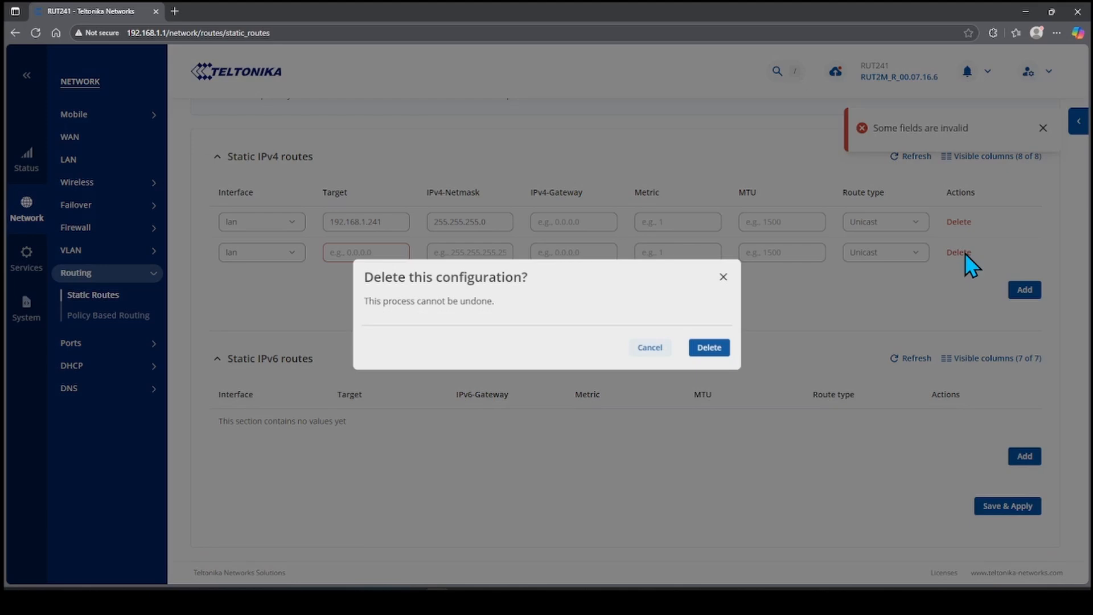
{"action": "left_click", "coordinate": [708, 347]}
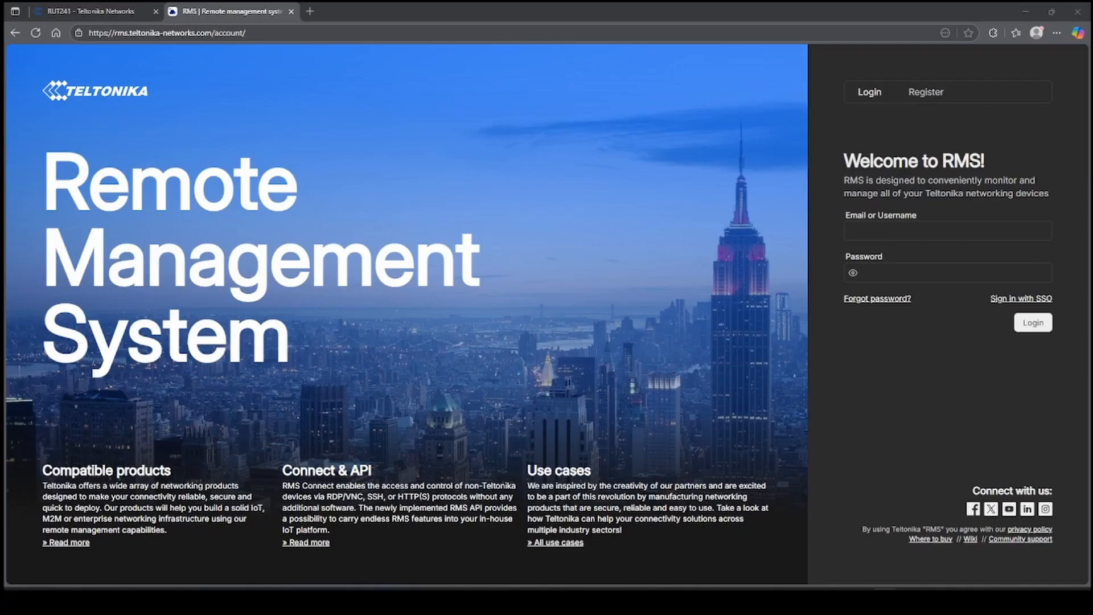
Step: Sign in to Teltonika RMS and land on the Management > Devices list
{"action": "left_click", "coordinate": [946, 231]}
{"action": "type", "text": "Antomatix"}
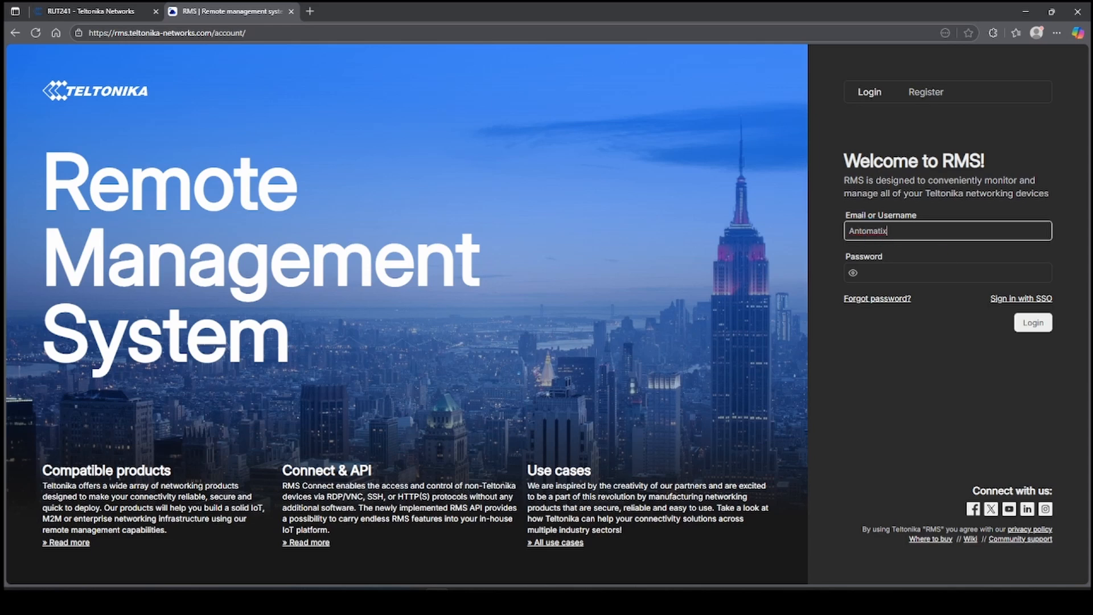
{"action": "left_click", "coordinate": [1031, 322]}
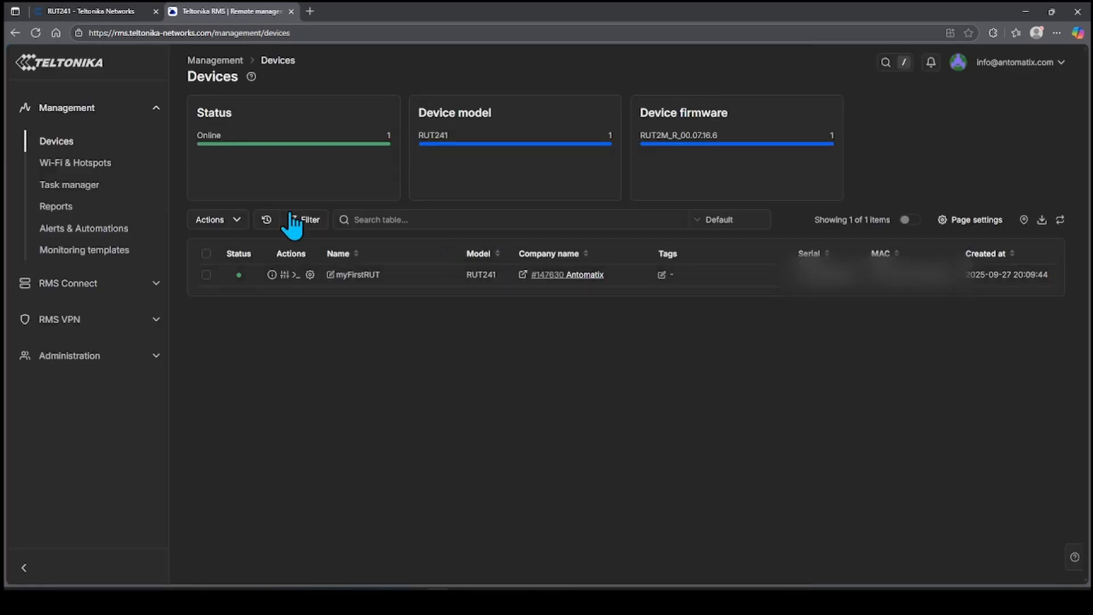
Step: Choose Add device(s) from the Devices page's Actions dropdown
{"action": "left_click", "coordinate": [212, 220]}
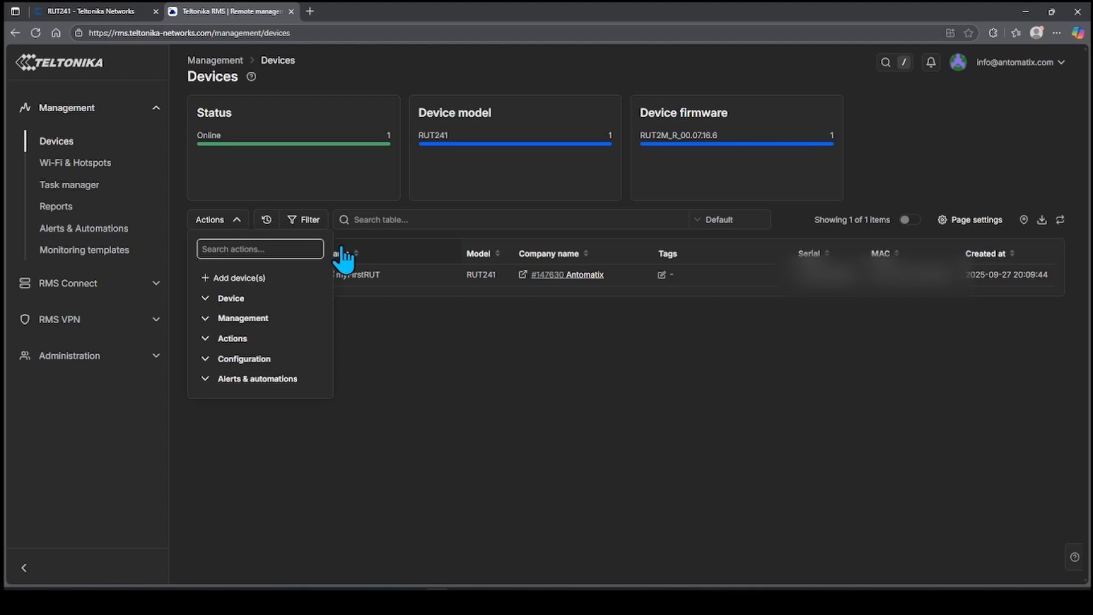
{"action": "left_click", "coordinate": [240, 277]}
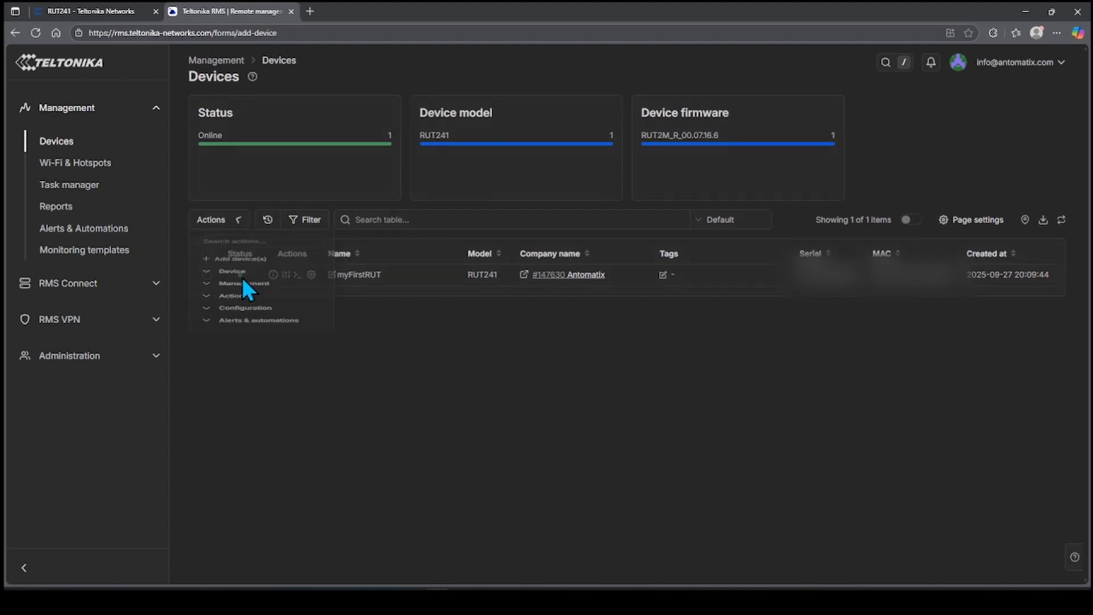
{"action": "left_click", "coordinate": [240, 259]}
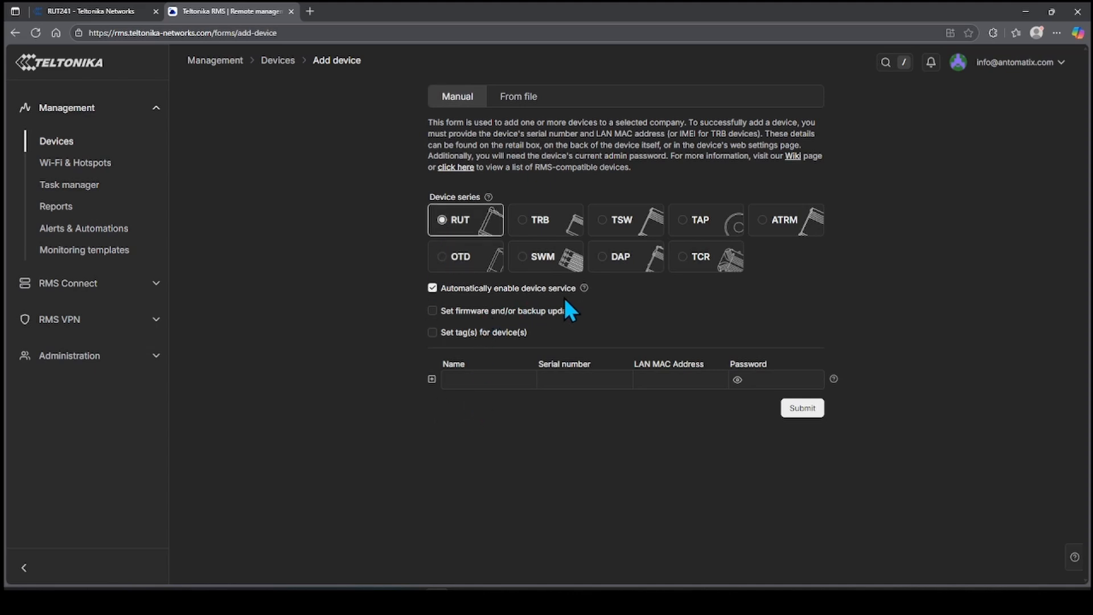
Step: Step through the Name, LAN MAC and Password fields, then filter Devices to Antomatix #147630
{"action": "left_click", "coordinate": [488, 379]}
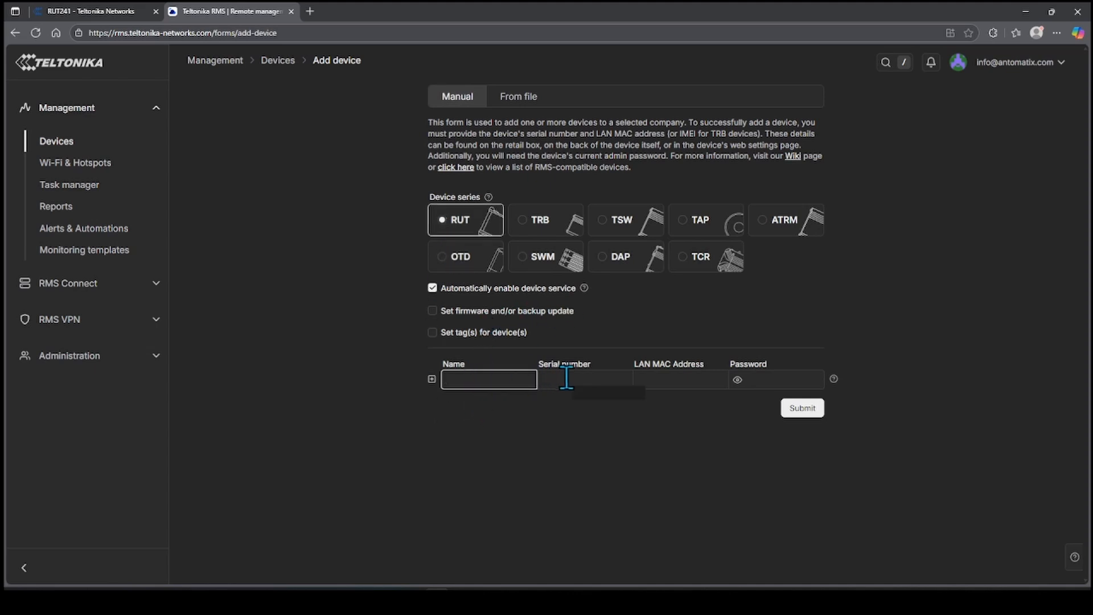
{"action": "left_click", "coordinate": [679, 379]}
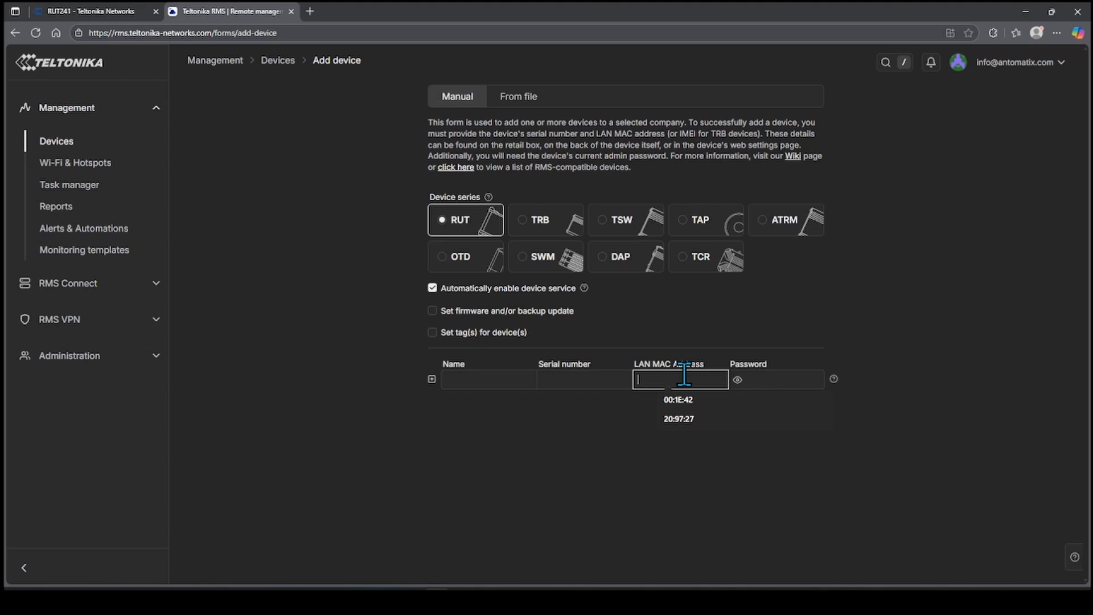
{"action": "left_click", "coordinate": [773, 379]}
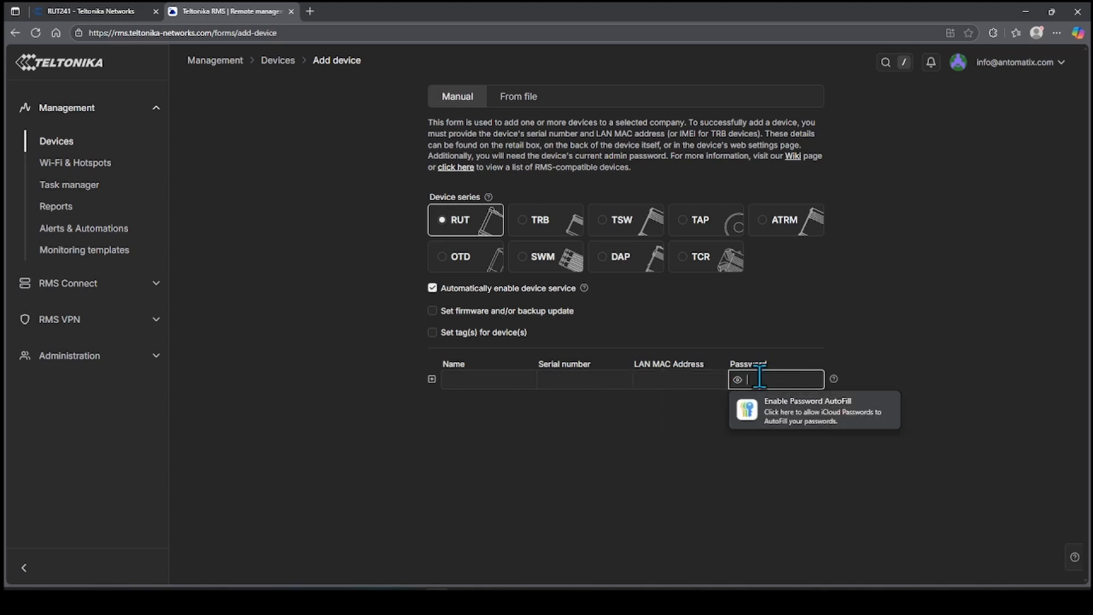
{"action": "left_click", "coordinate": [923, 364]}
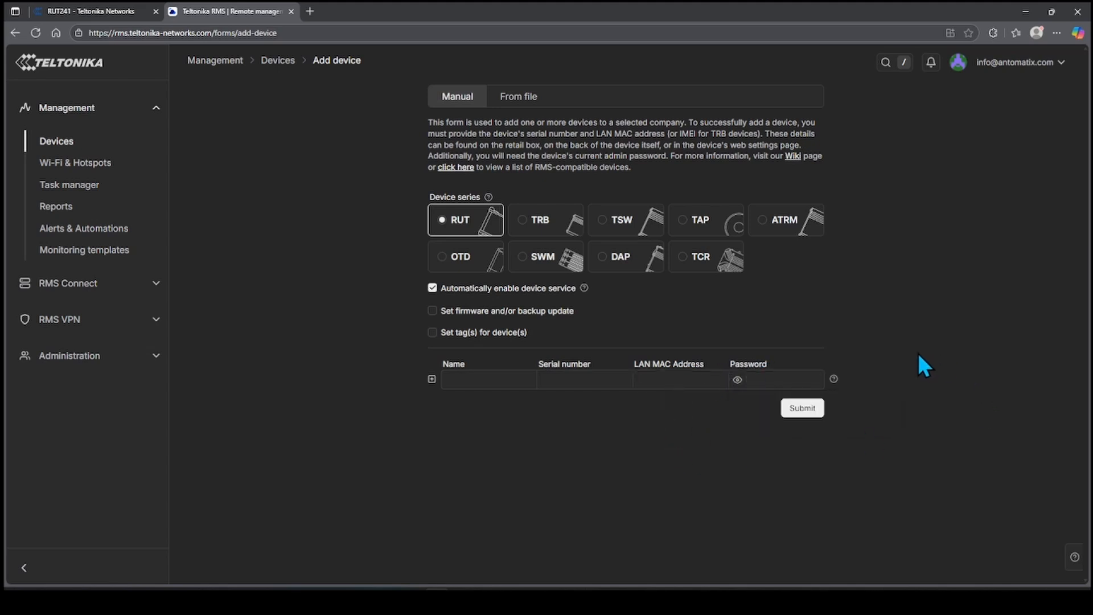
{"action": "mouse_move", "coordinate": [214, 60]}
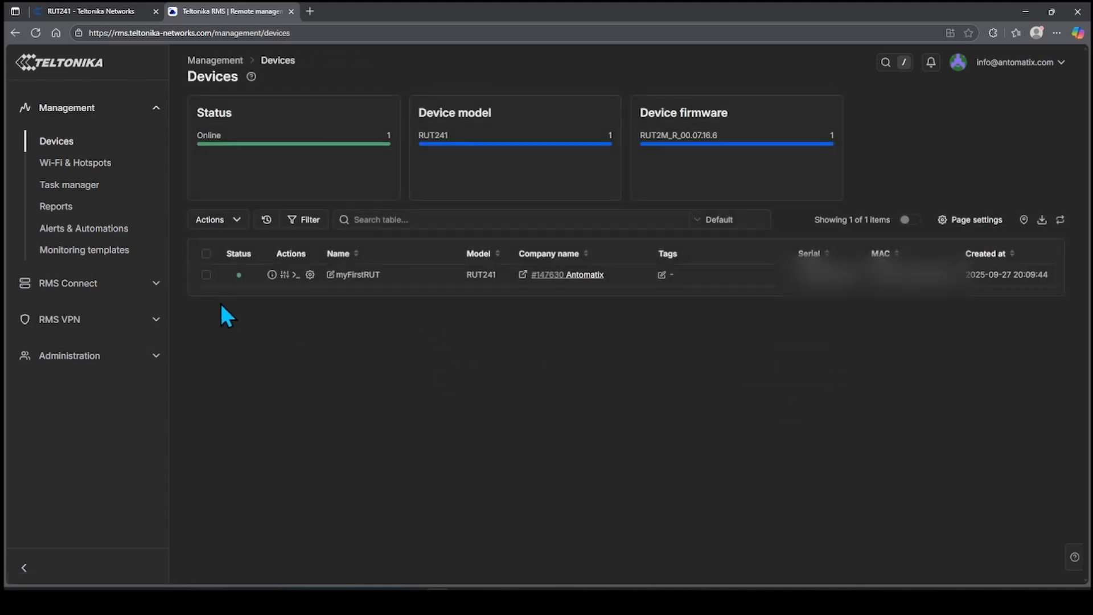
{"action": "mouse_move", "coordinate": [332, 284]}
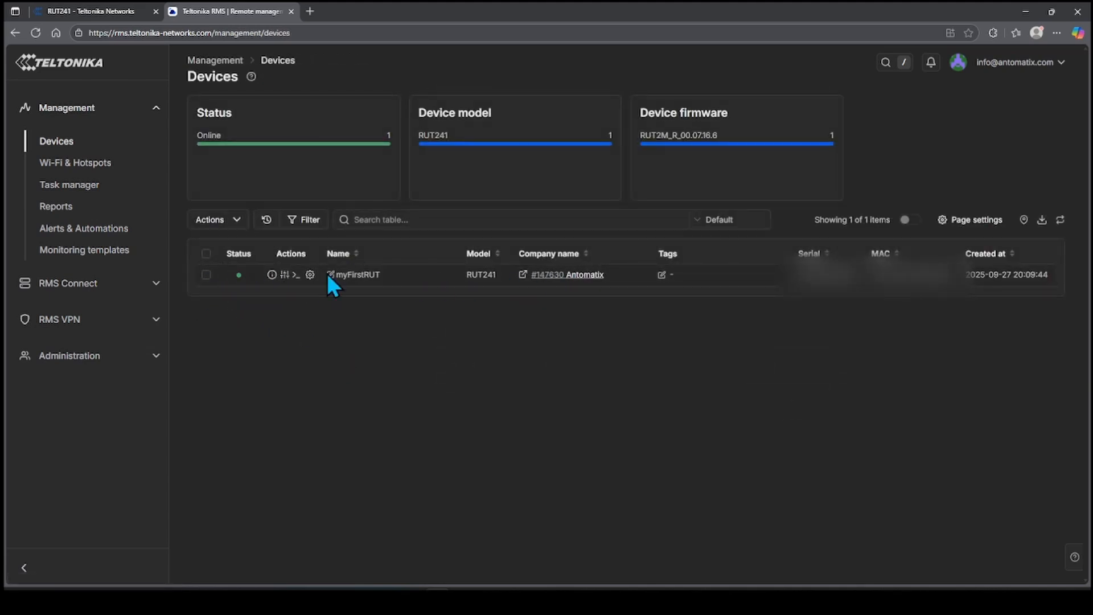
{"action": "mouse_move", "coordinate": [565, 274]}
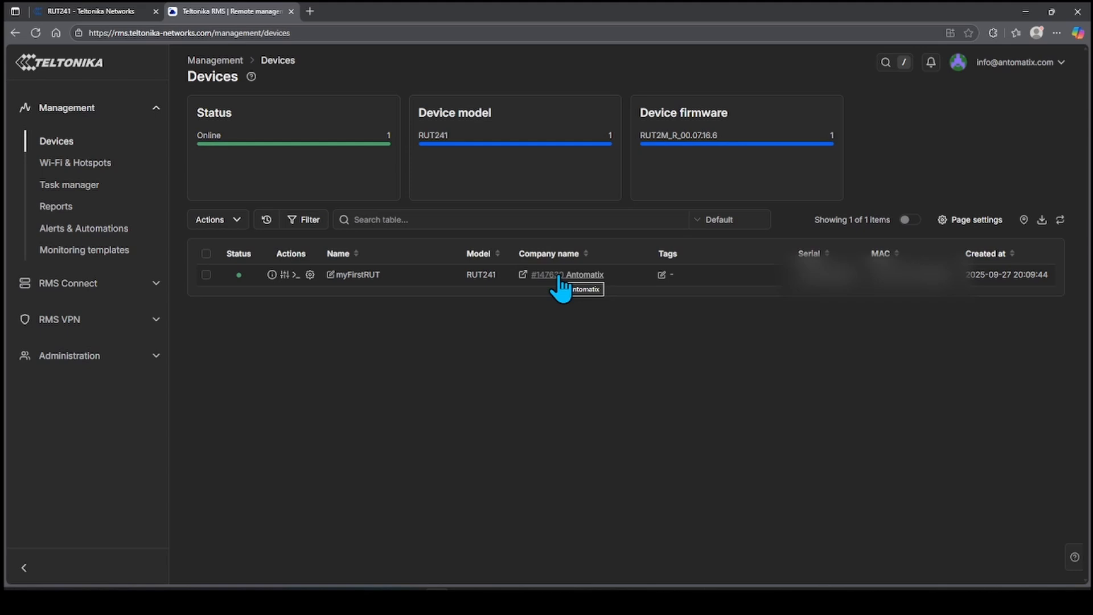
{"action": "left_click", "coordinate": [60, 319]}
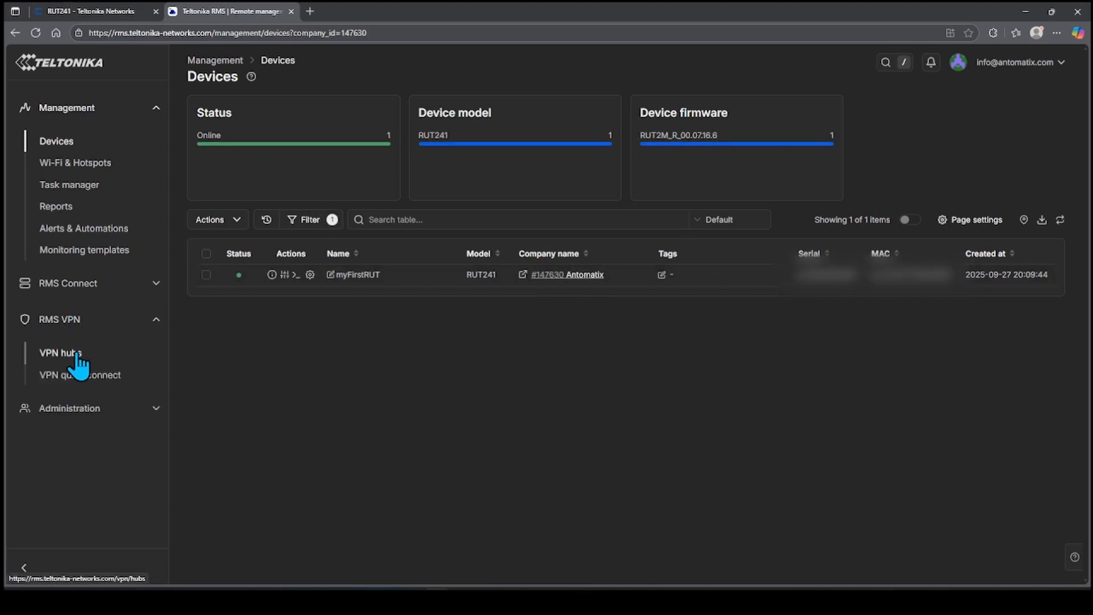
Step: Go to RMS VPN > VPN hubs and choose Add VPN hub from Actions
{"action": "left_click", "coordinate": [60, 353]}
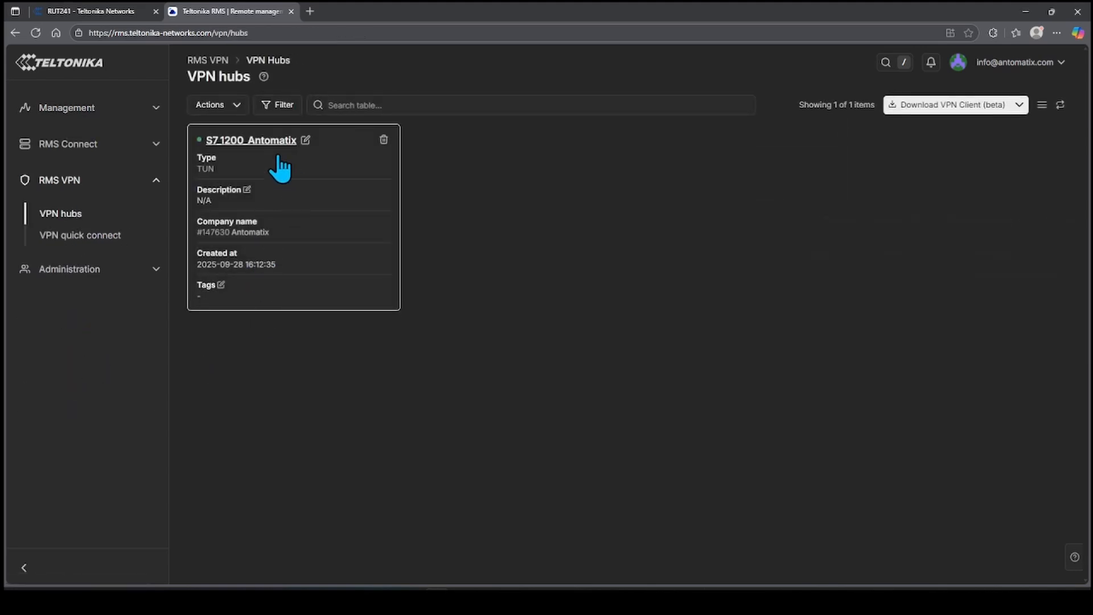
{"action": "left_click", "coordinate": [216, 105]}
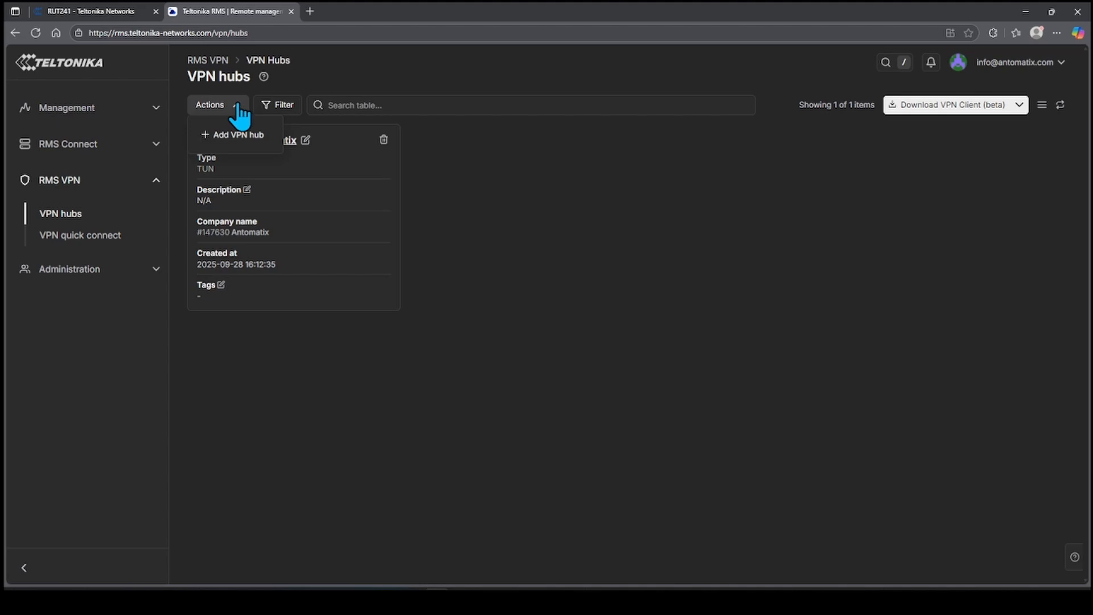
{"action": "left_click", "coordinate": [236, 135]}
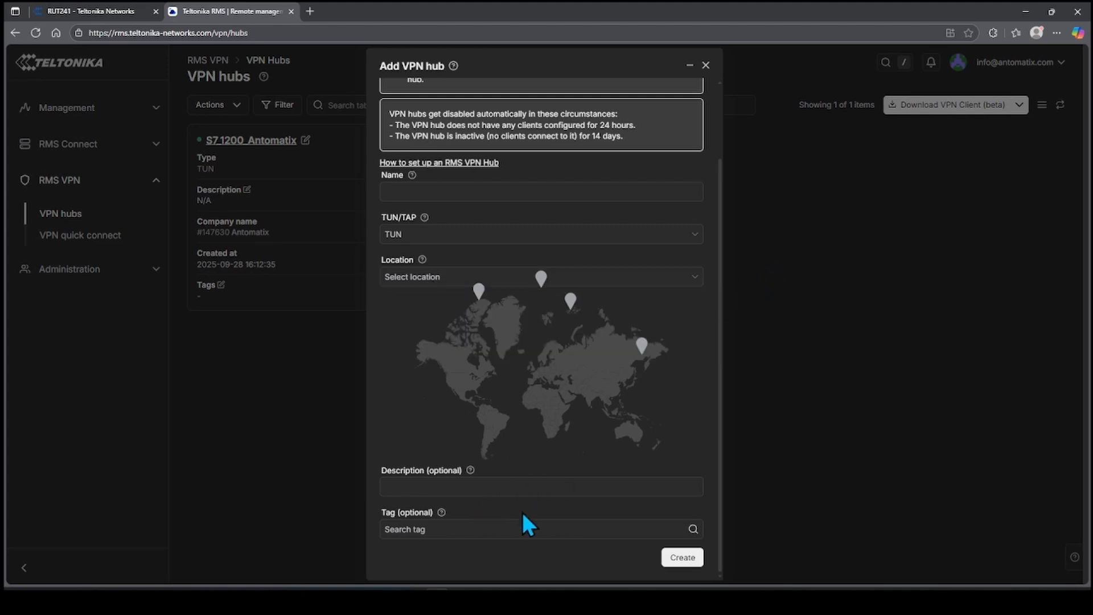
{"action": "mouse_move", "coordinate": [726, 82]}
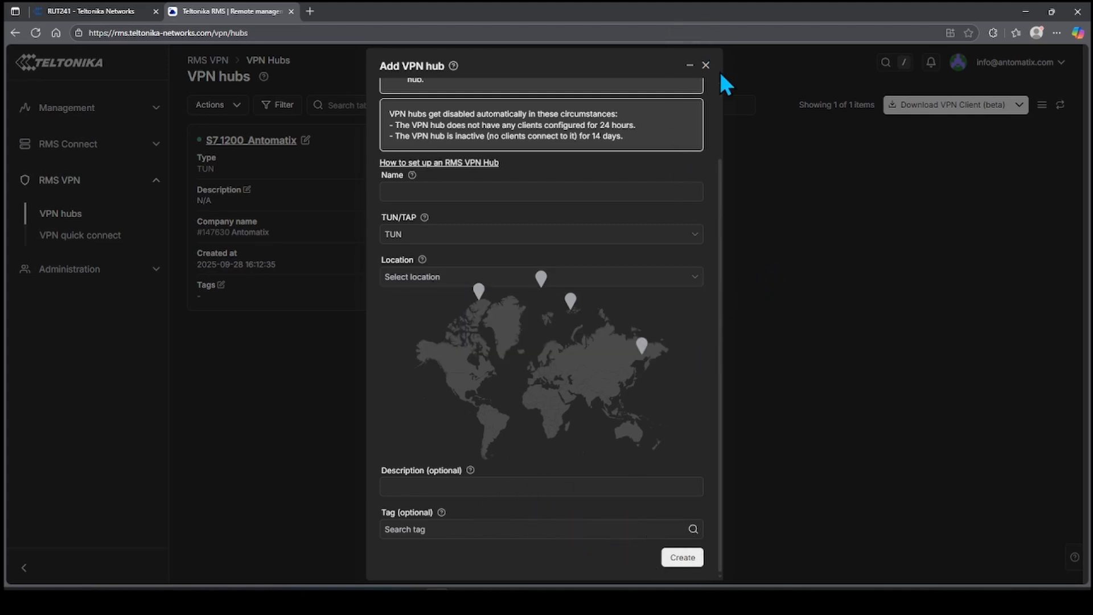
Step: Close the hub form and review Add route (Auto scan, Manual) for 192.168.1.241 and .239
{"action": "left_click", "coordinate": [704, 65]}
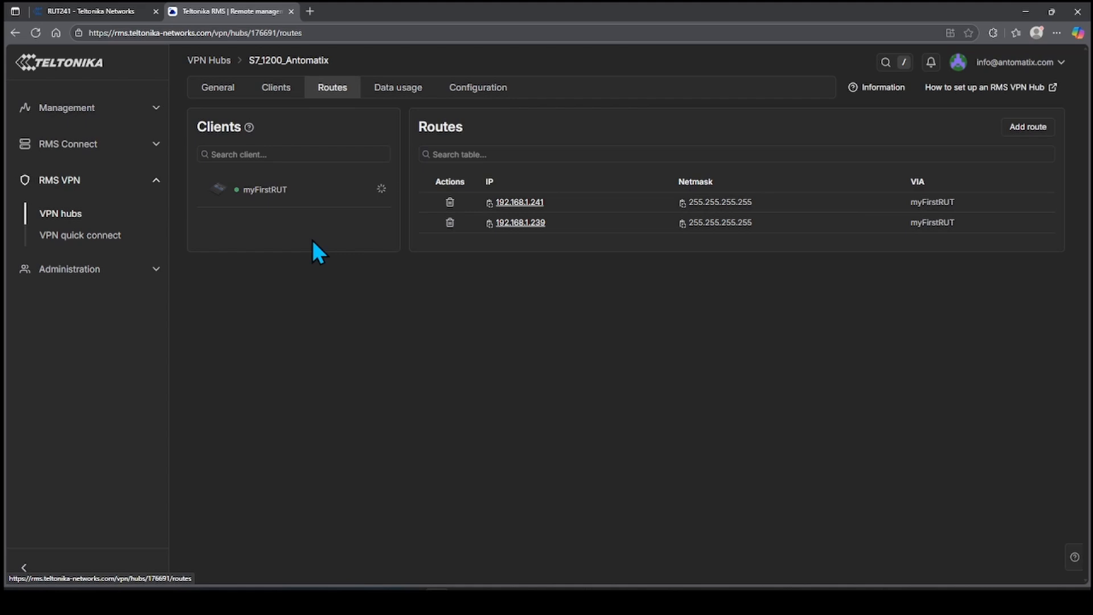
{"action": "mouse_move", "coordinate": [341, 192]}
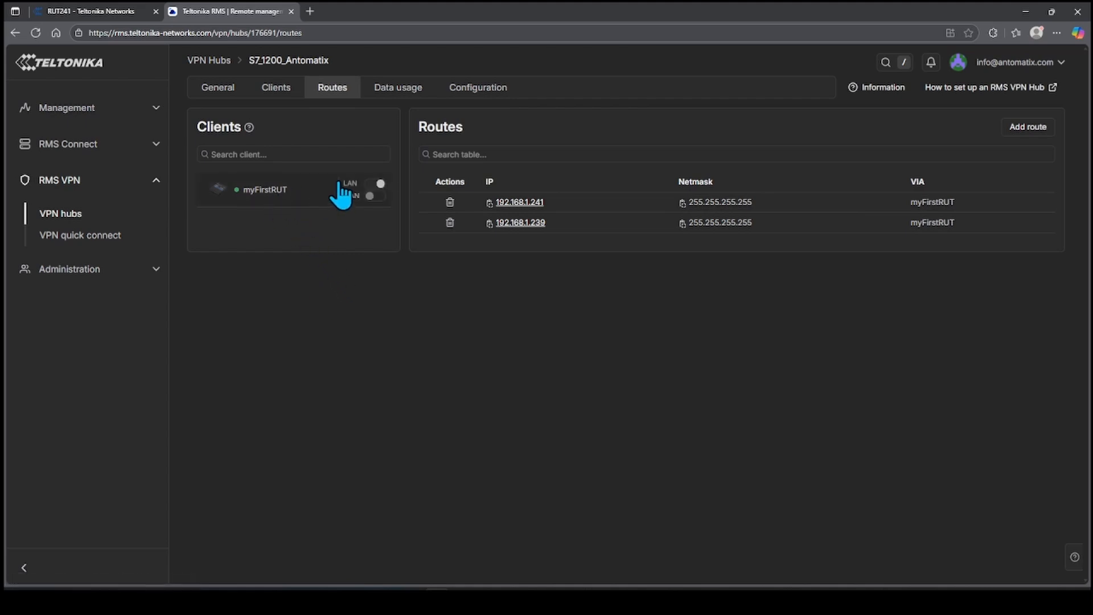
{"action": "mouse_move", "coordinate": [286, 198]}
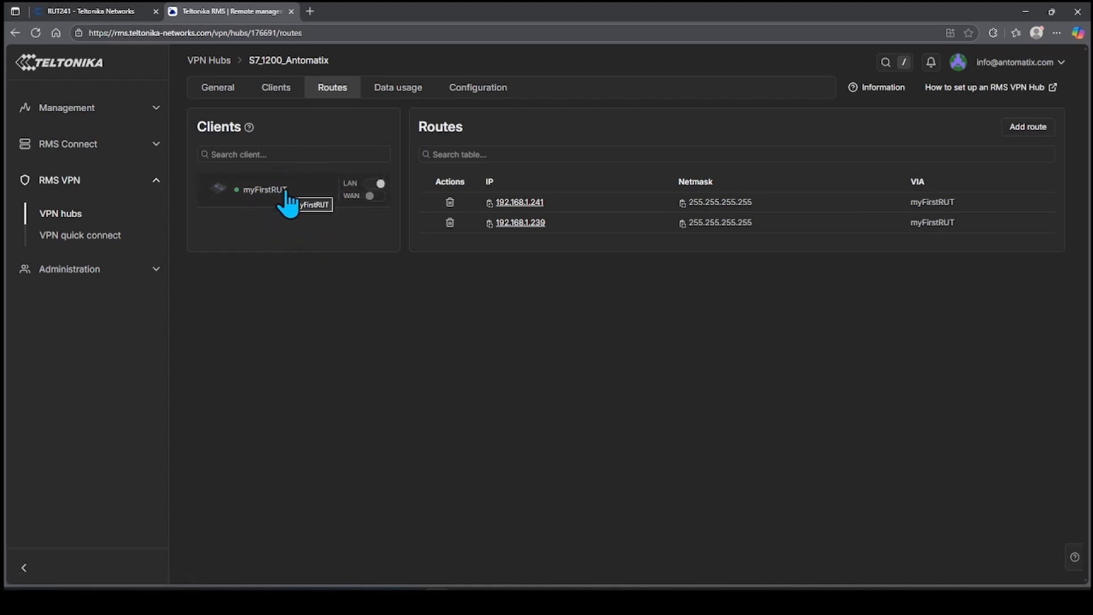
{"action": "mouse_move", "coordinate": [462, 398]}
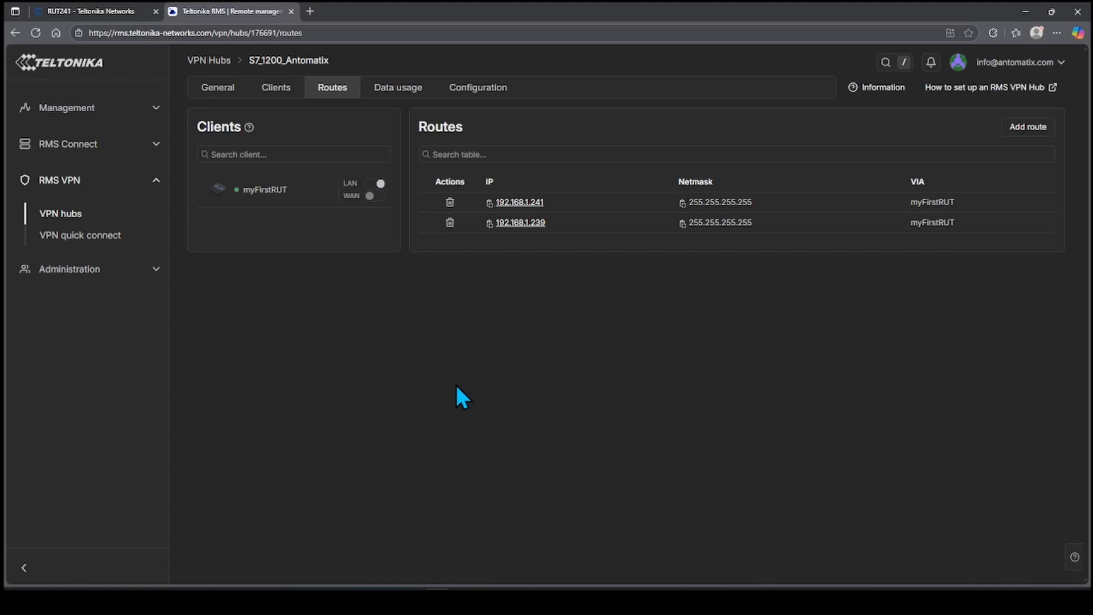
{"action": "mouse_move", "coordinate": [732, 296]}
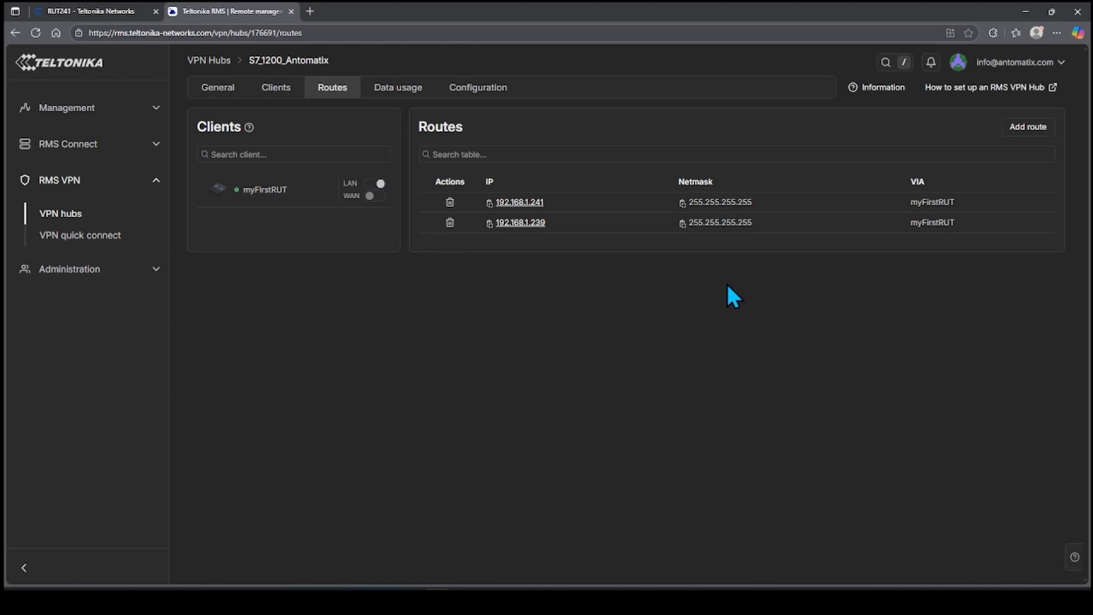
{"action": "mouse_move", "coordinate": [1027, 127]}
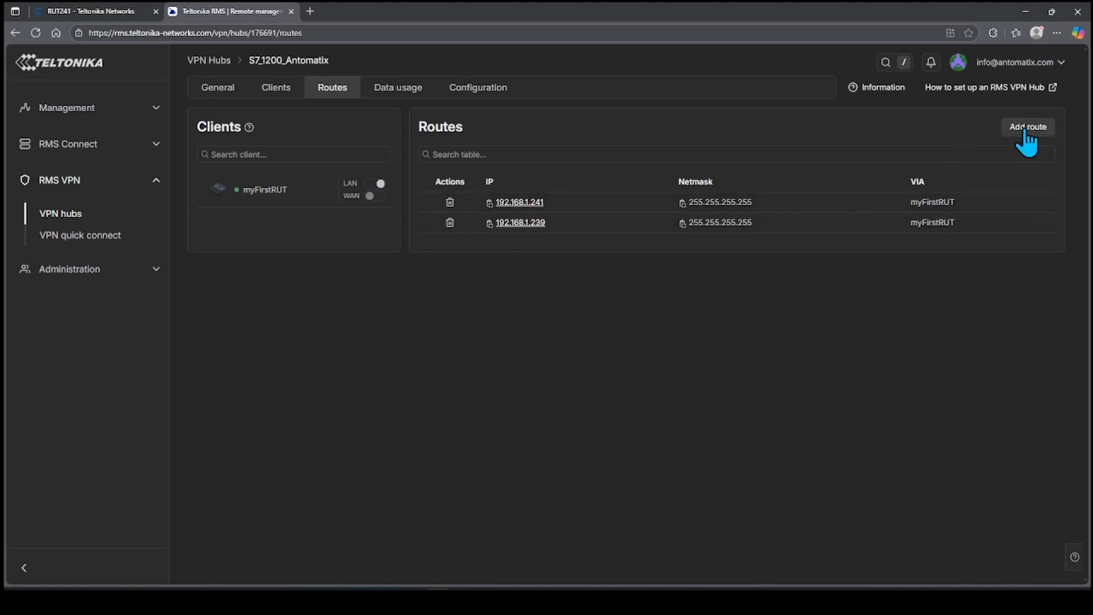
{"action": "left_click", "coordinate": [1027, 127]}
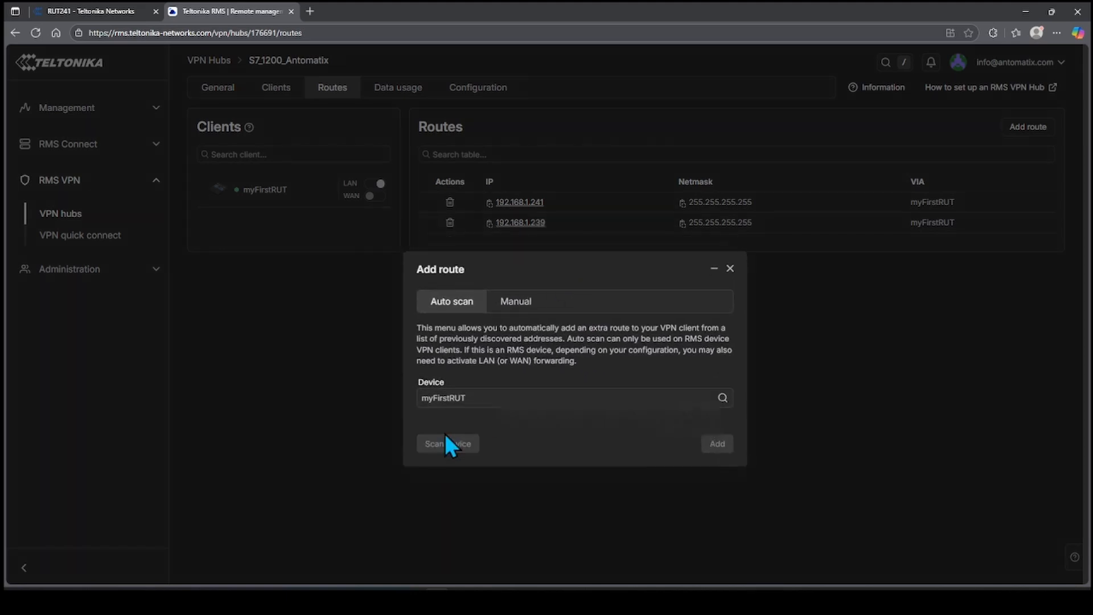
{"action": "left_click", "coordinate": [447, 443]}
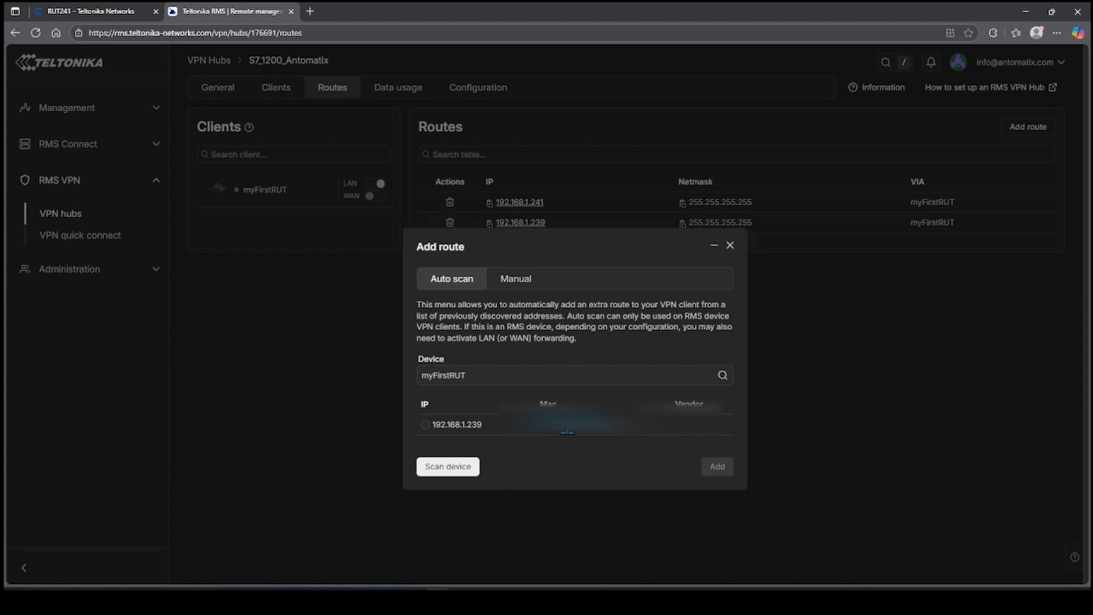
{"action": "mouse_move", "coordinate": [484, 451]}
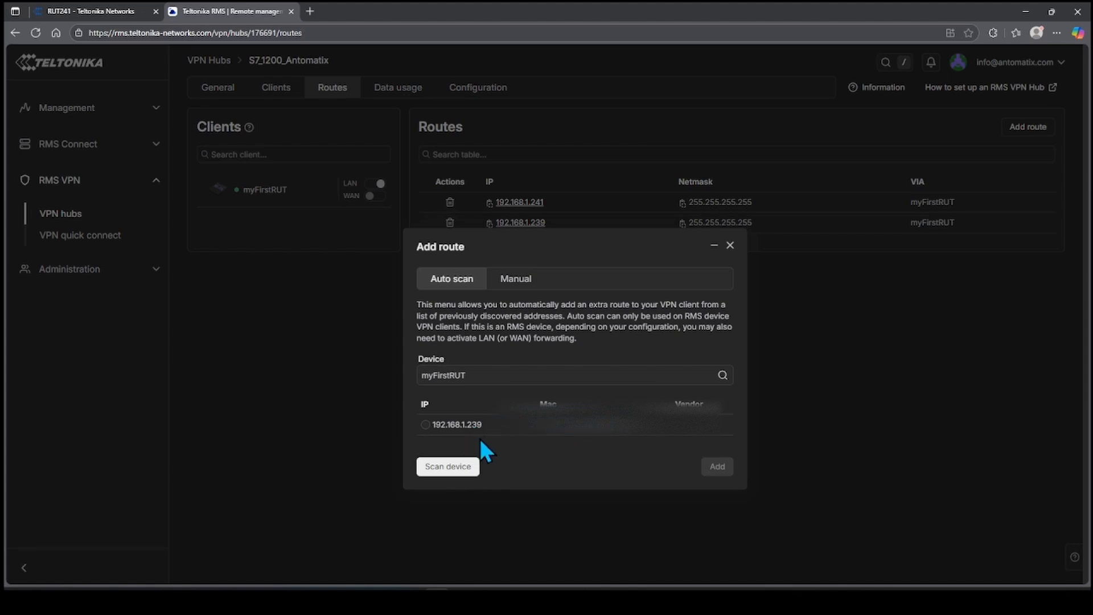
{"action": "mouse_move", "coordinate": [617, 268]}
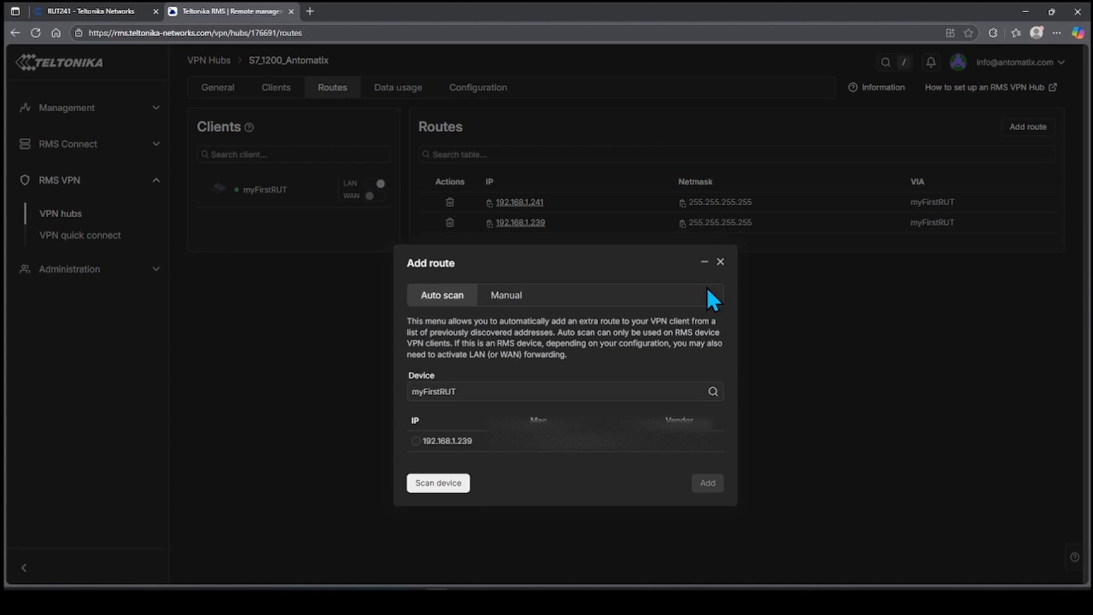
{"action": "left_click", "coordinate": [505, 295]}
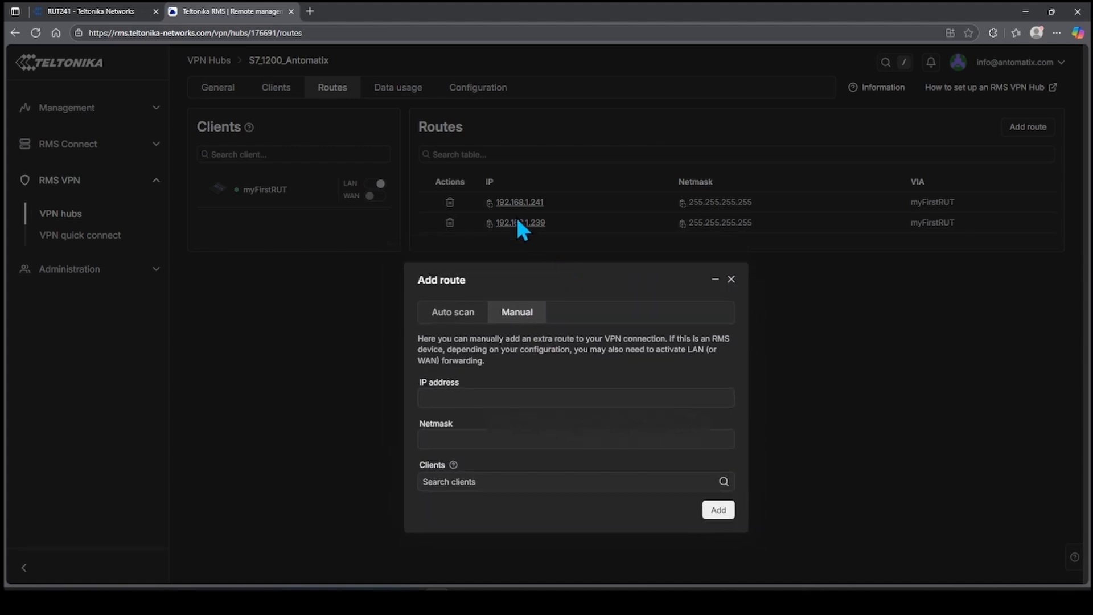
{"action": "mouse_move", "coordinate": [557, 217]}
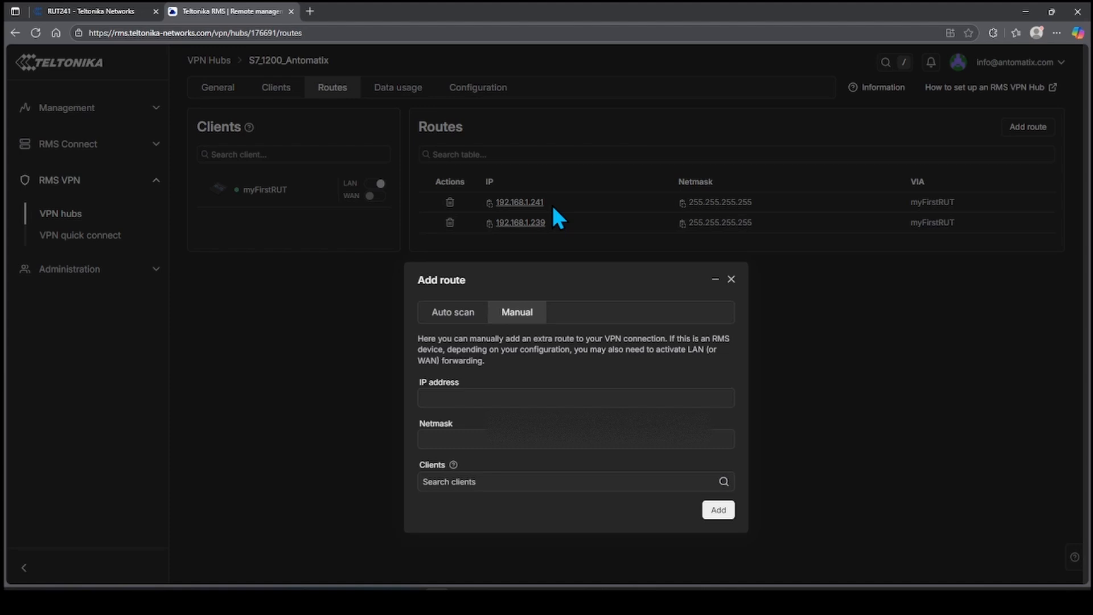
{"action": "mouse_move", "coordinate": [508, 212]}
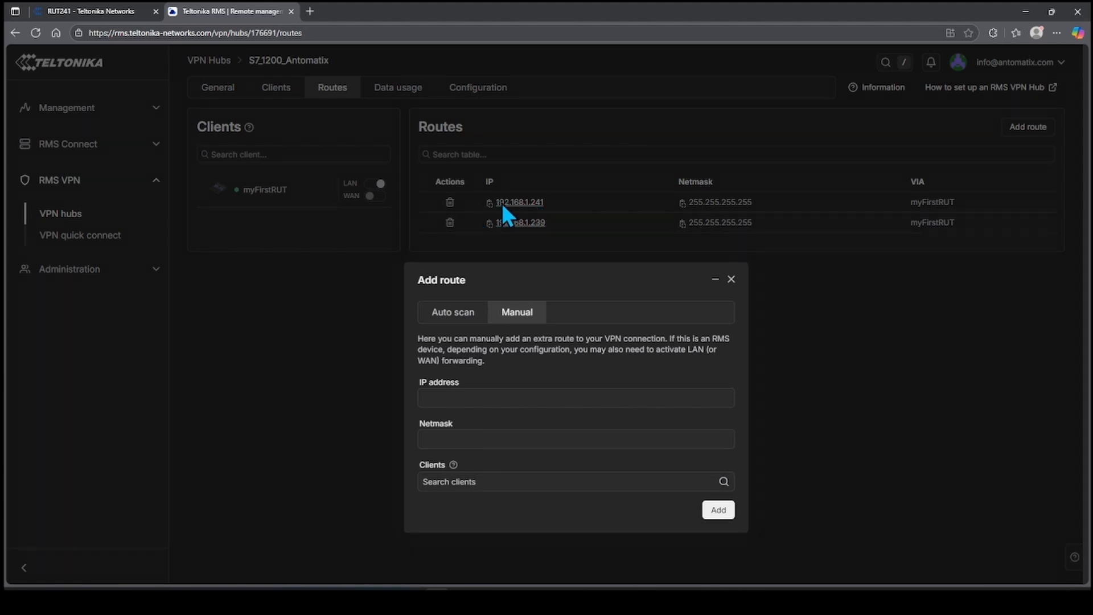
{"action": "mouse_move", "coordinate": [536, 224]}
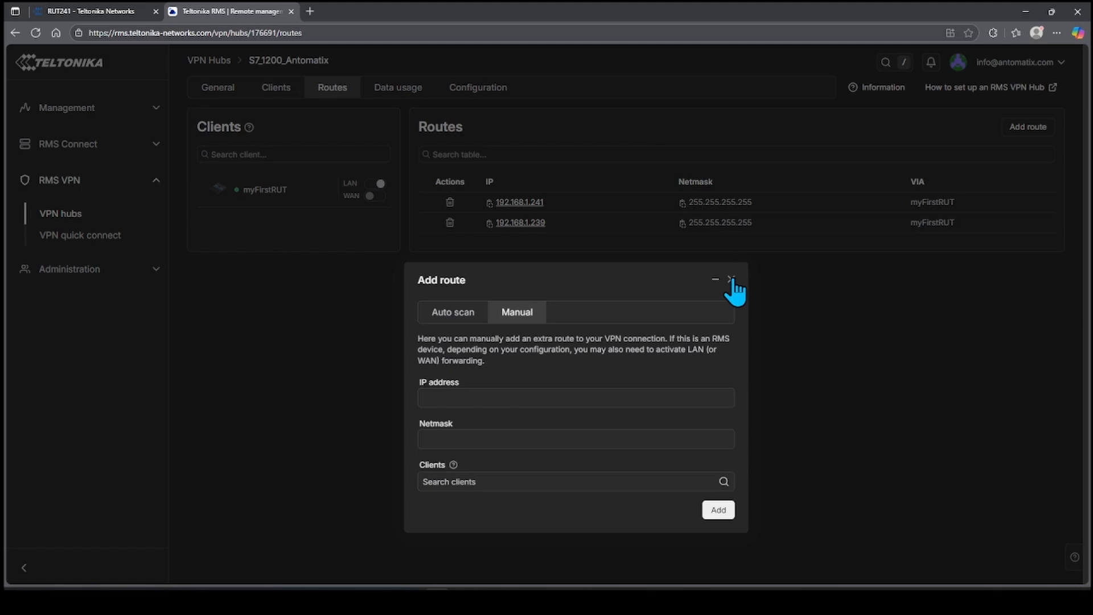
{"action": "left_click", "coordinate": [730, 279]}
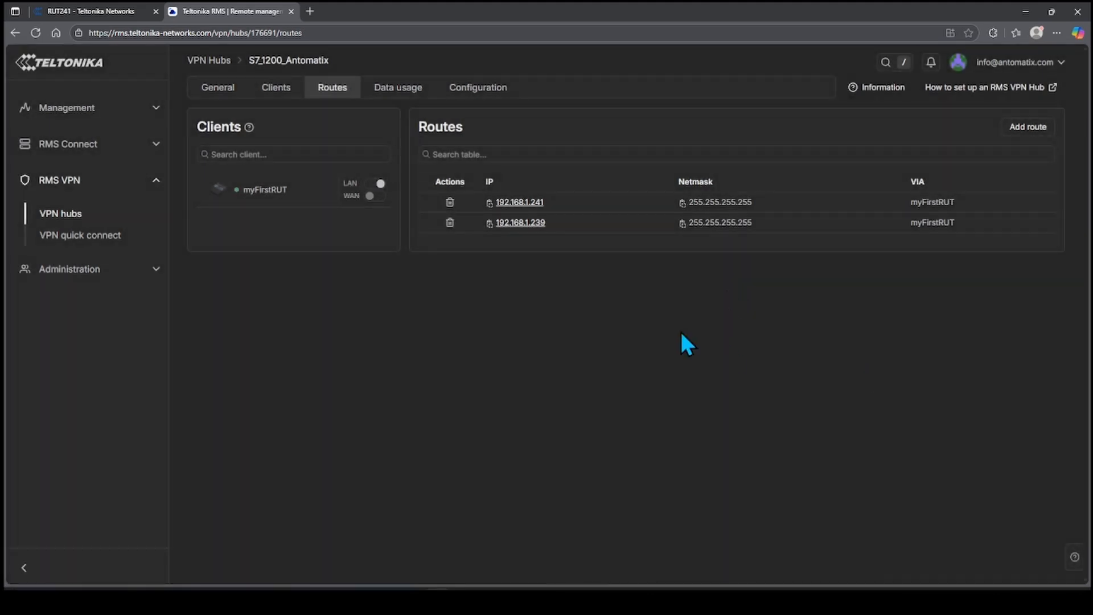
{"action": "left_click", "coordinate": [276, 88]}
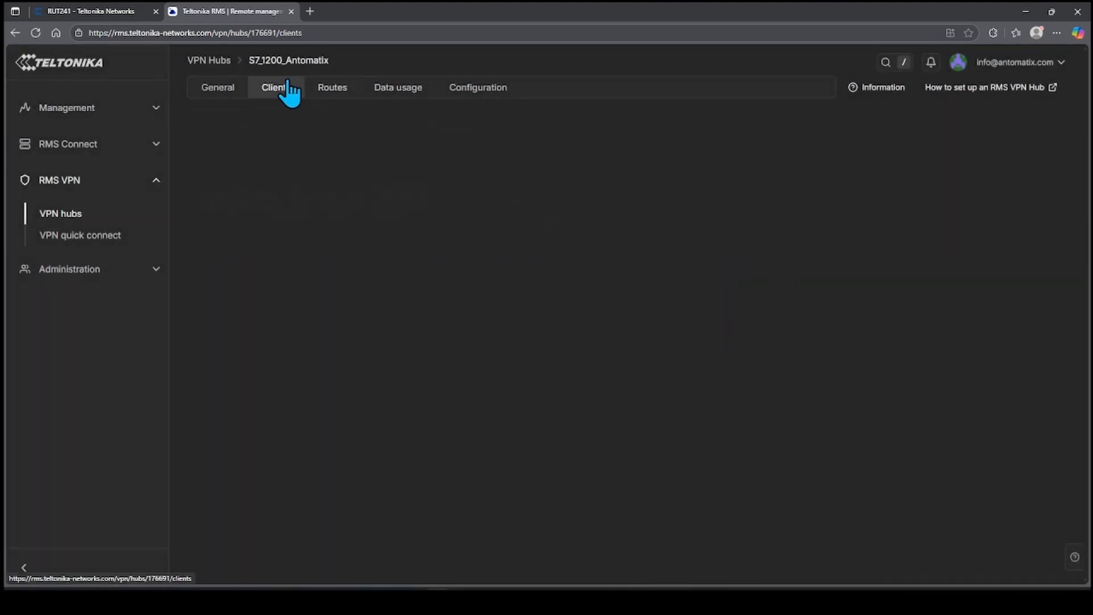
Step: Download the Antomatix client's .ovpn profile and open it in OpenVPN Connect
{"action": "left_click", "coordinate": [275, 87]}
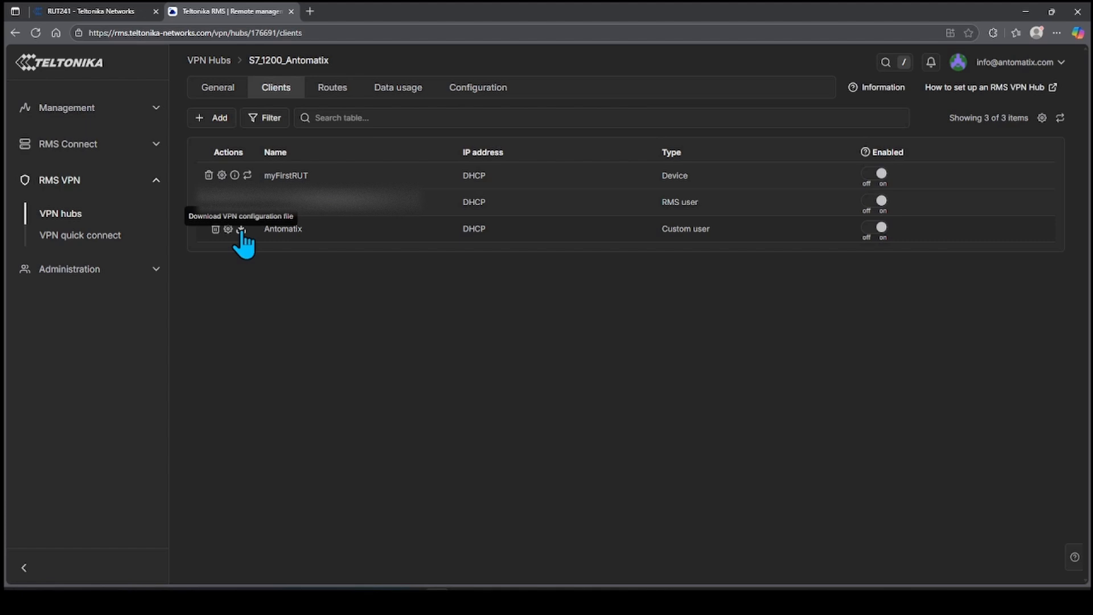
{"action": "mouse_move", "coordinate": [487, 284]}
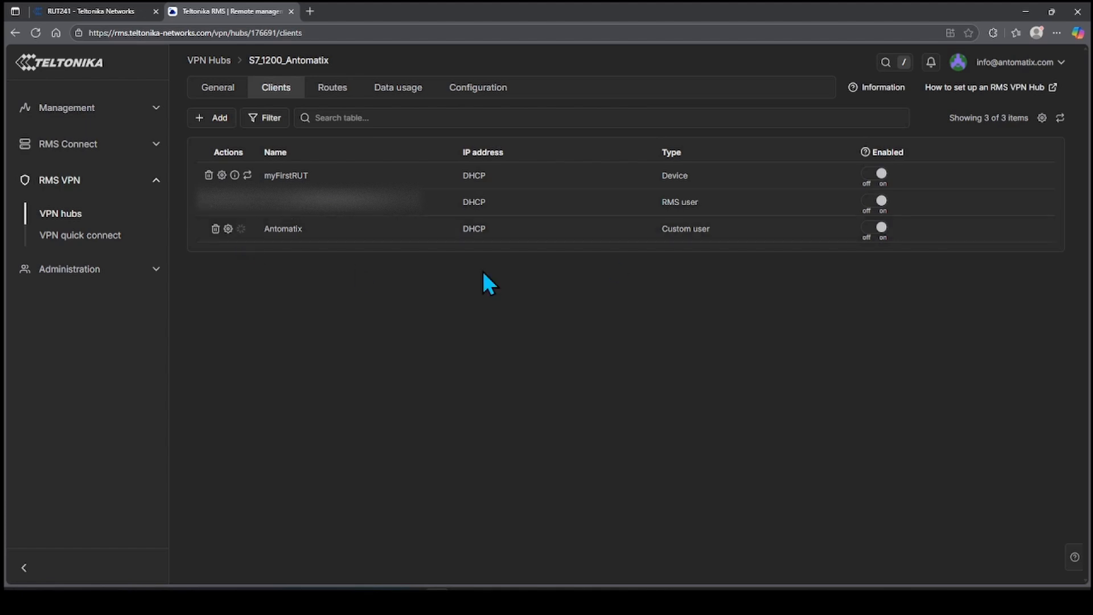
{"action": "left_click", "coordinate": [1015, 33]}
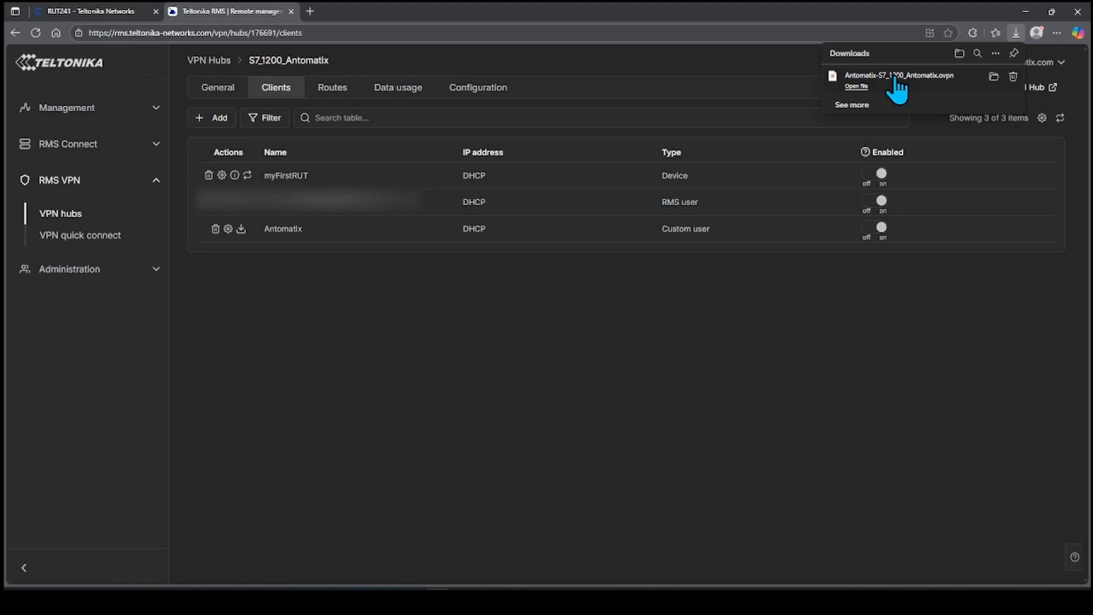
{"action": "mouse_move", "coordinate": [884, 90]}
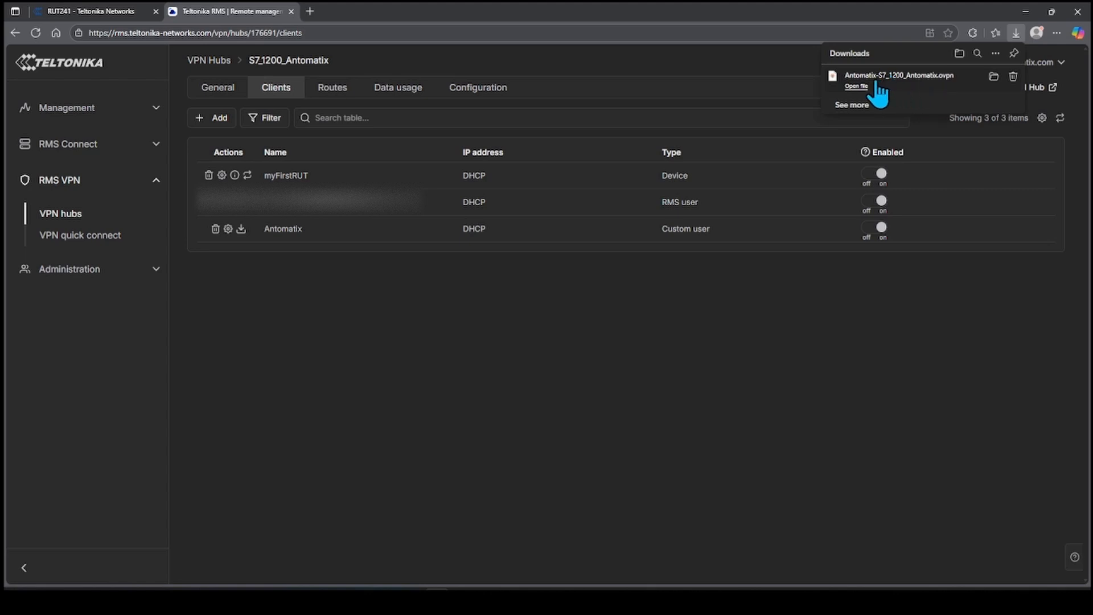
{"action": "left_click", "coordinate": [855, 87]}
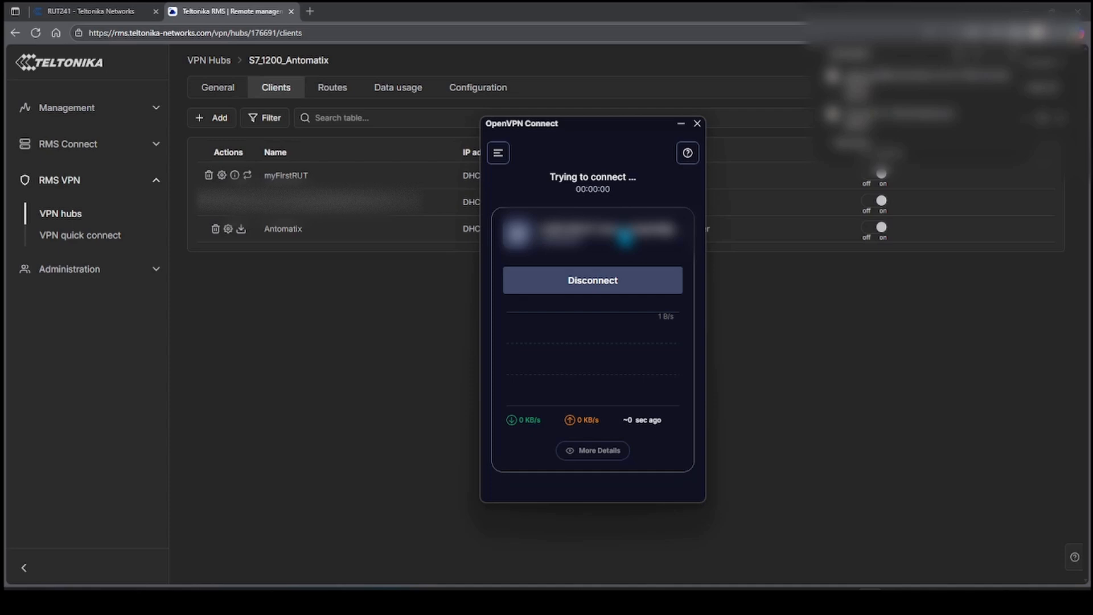
{"action": "mouse_move", "coordinate": [857, 410]}
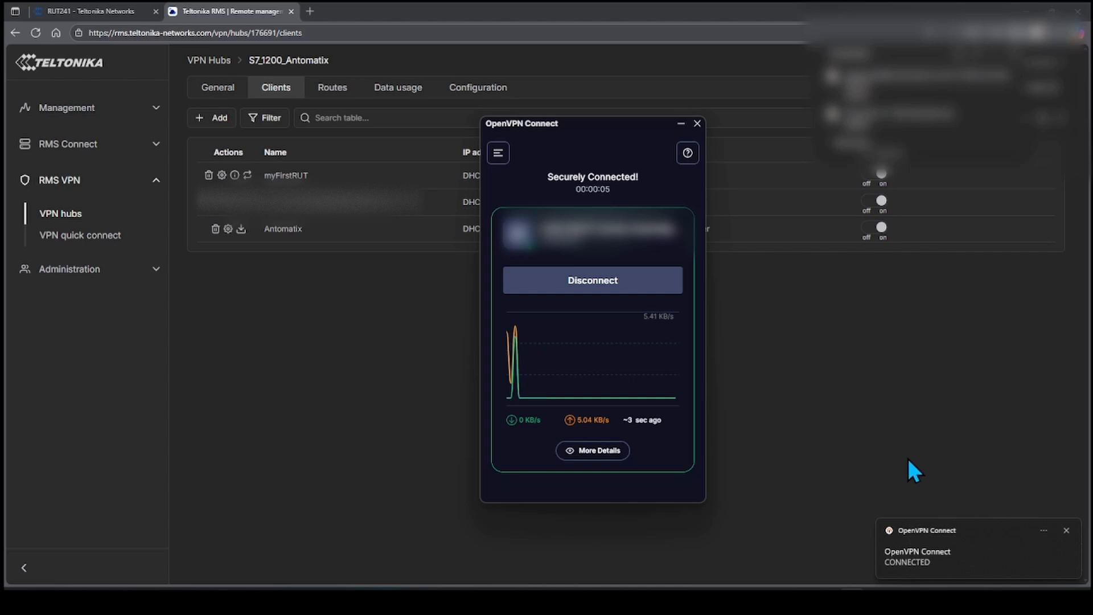
{"action": "mouse_move", "coordinate": [703, 387]}
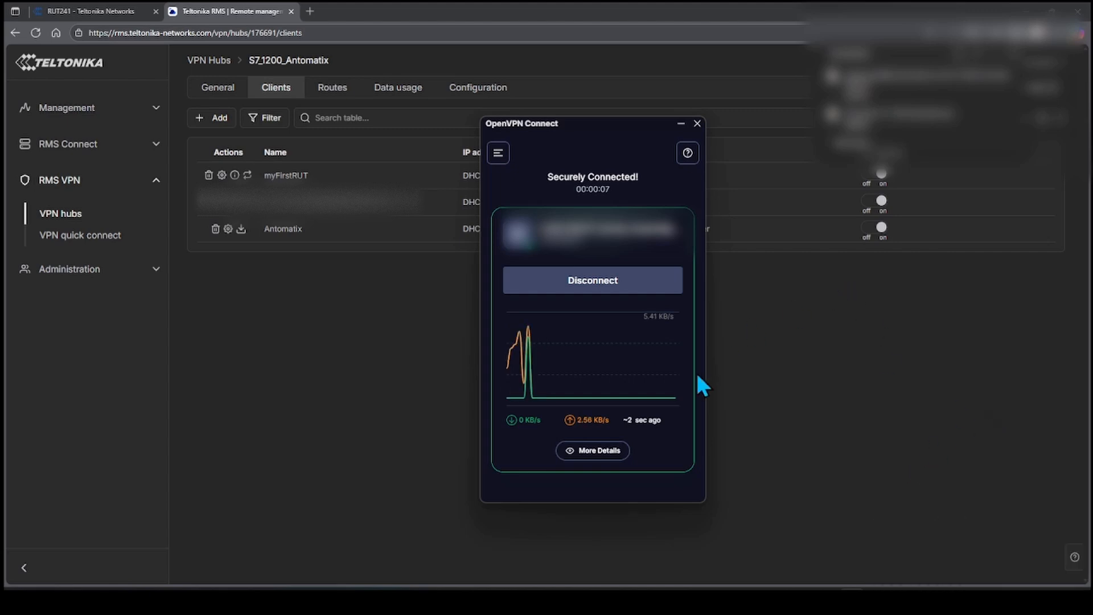
{"action": "mouse_move", "coordinate": [624, 290]}
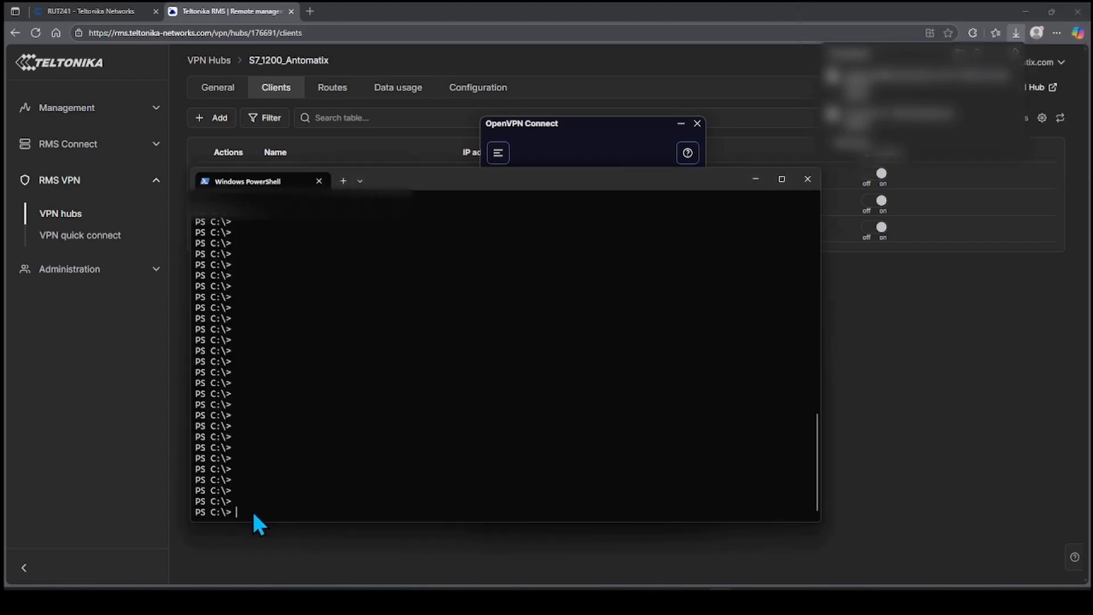
Step: Ping PLC_2 at 192.168.1.241 from PowerShell to verify the tunnel
{"action": "type", "text": "ping 192.168.1.241"}
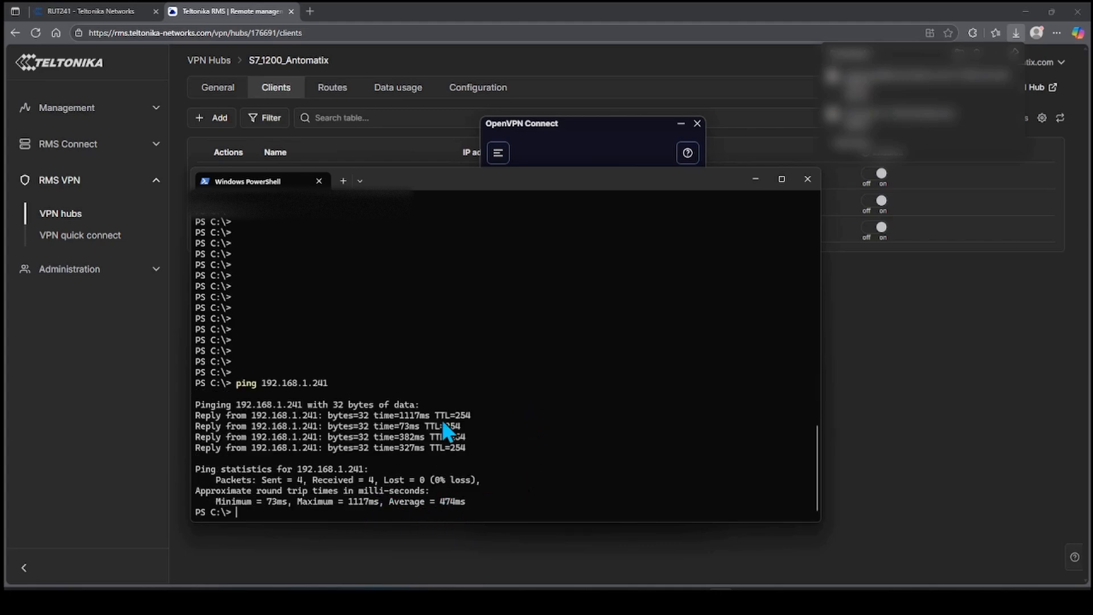
{"action": "mouse_move", "coordinate": [647, 178]}
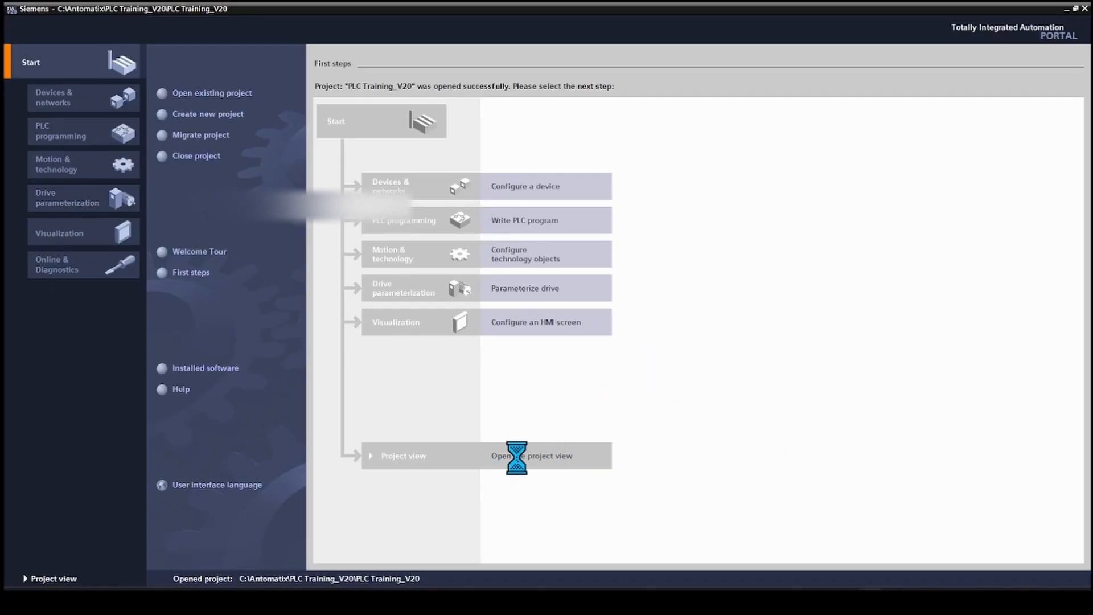
Step: Open PLC_2's device configuration and view its PROFINET addresses: IP 192.168.1.241, router 192.168.1.1
{"action": "left_click", "coordinate": [531, 456]}
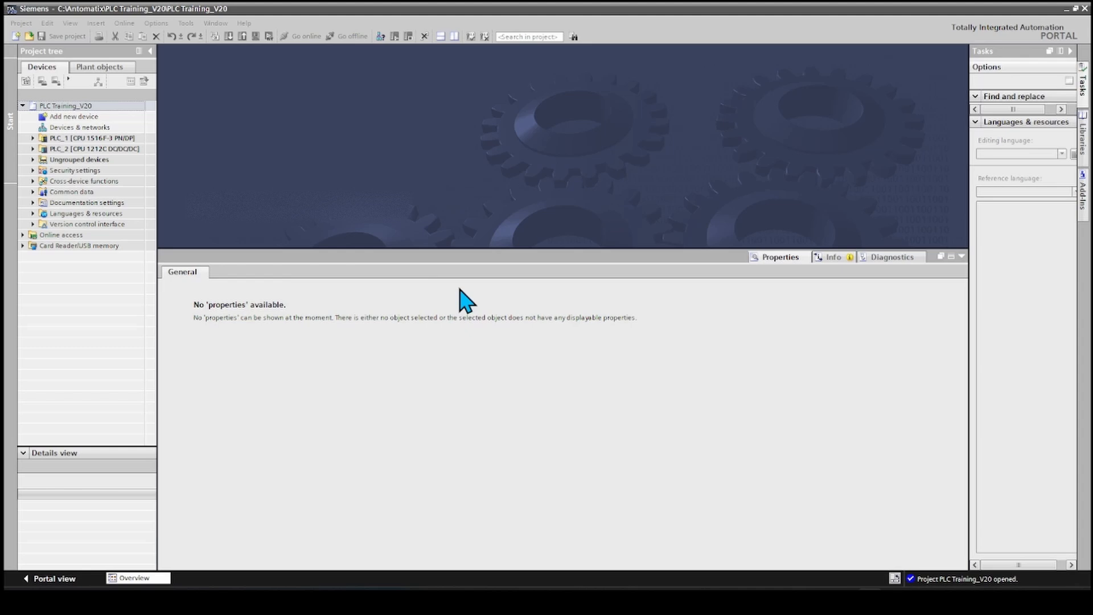
{"action": "left_click", "coordinate": [32, 149]}
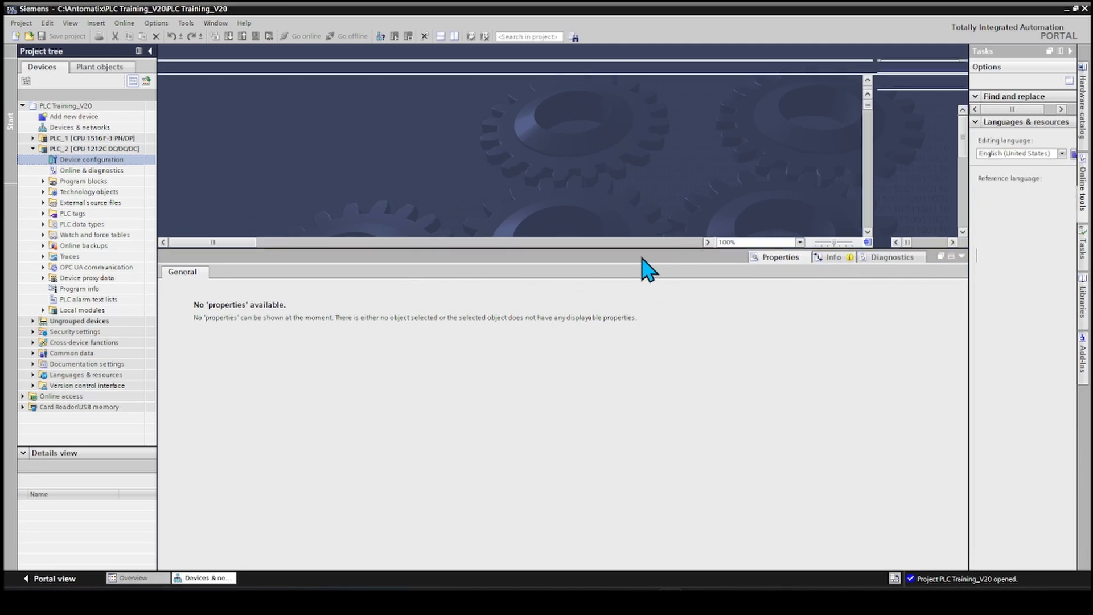
{"action": "double_click", "coordinate": [91, 159]}
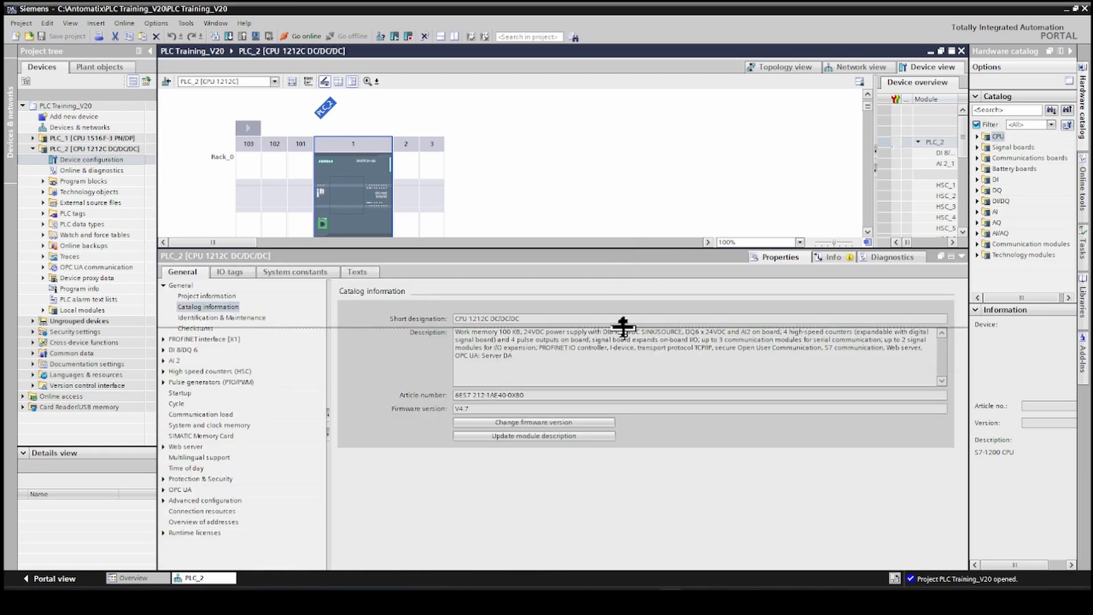
{"action": "left_click", "coordinate": [323, 224]}
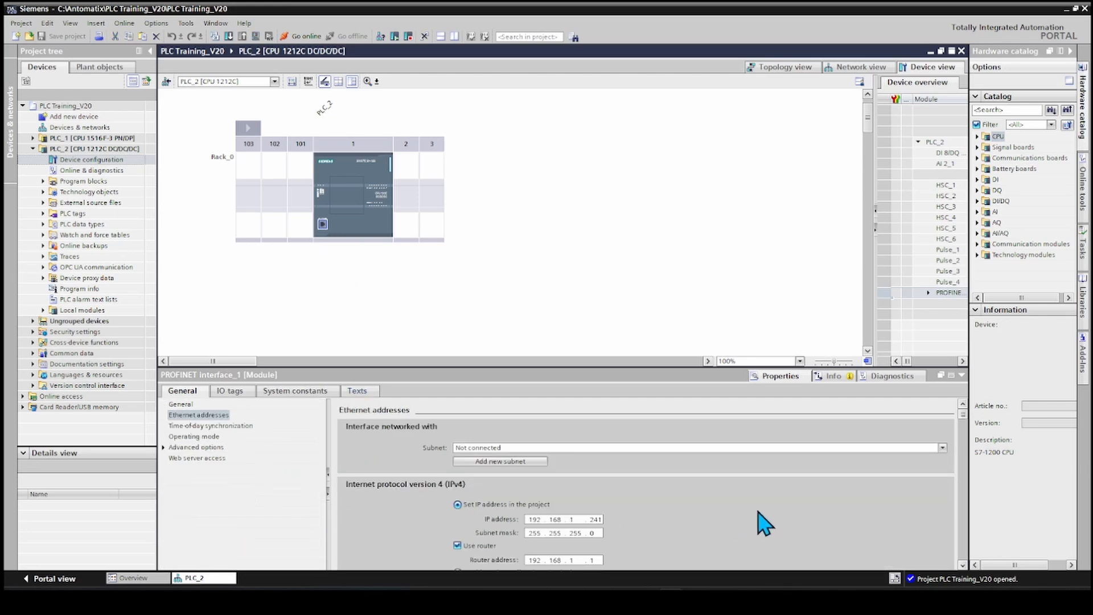
{"action": "mouse_move", "coordinate": [968, 435]}
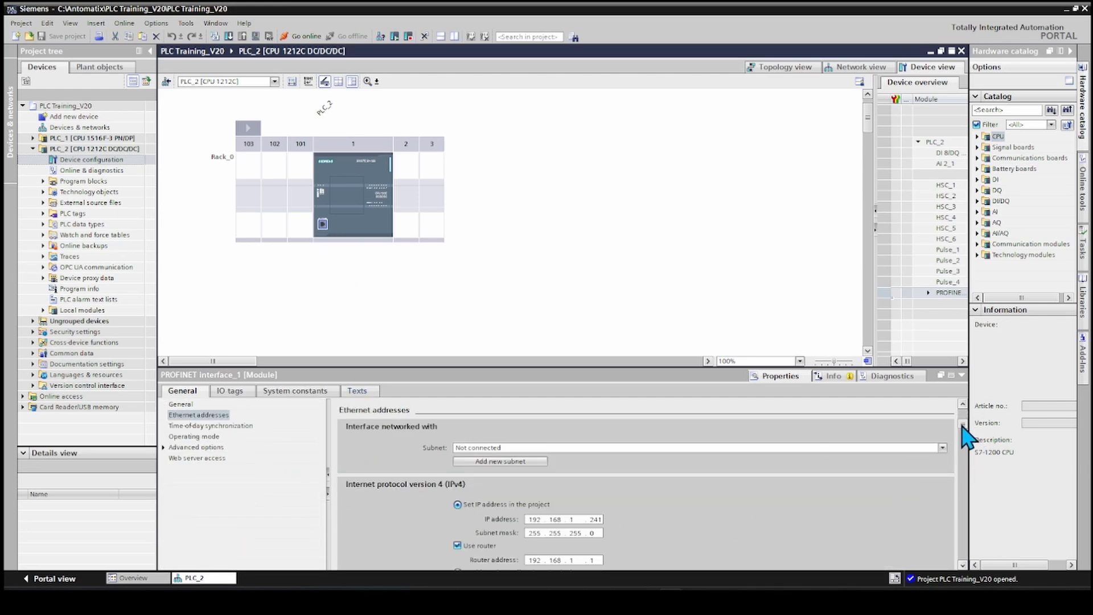
{"action": "scroll", "scroll_direction": "down", "scroll_amount": 3}
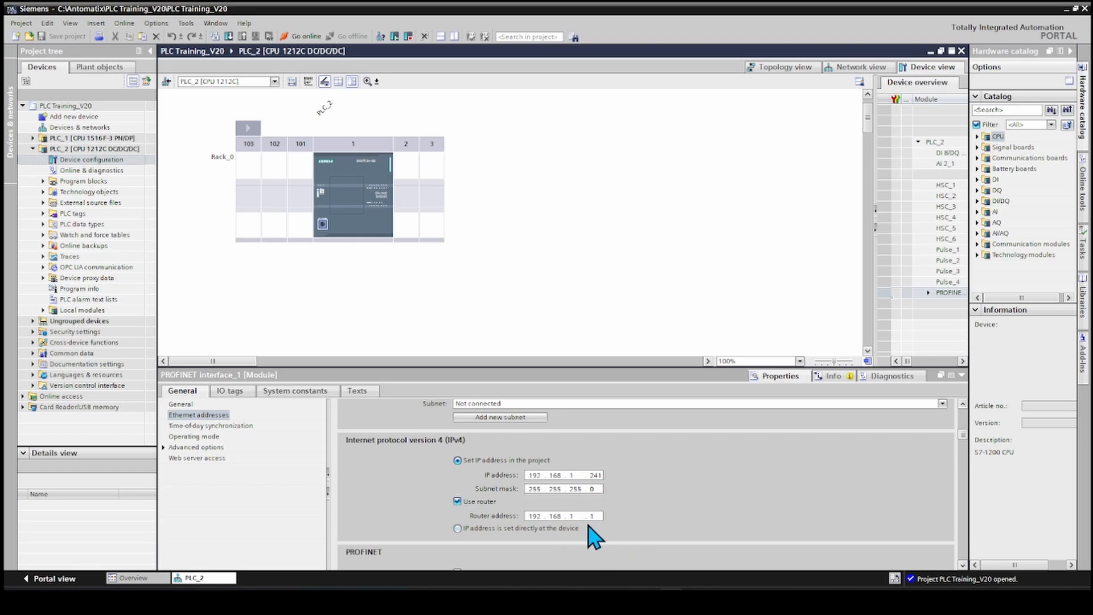
{"action": "mouse_move", "coordinate": [494, 274]}
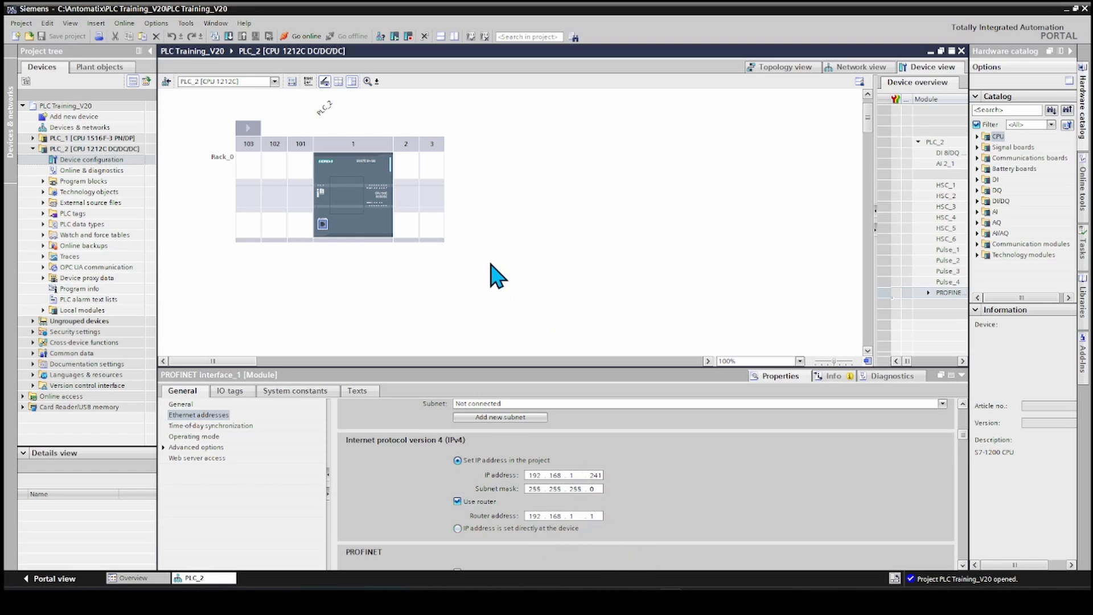
{"action": "mouse_move", "coordinate": [503, 289]}
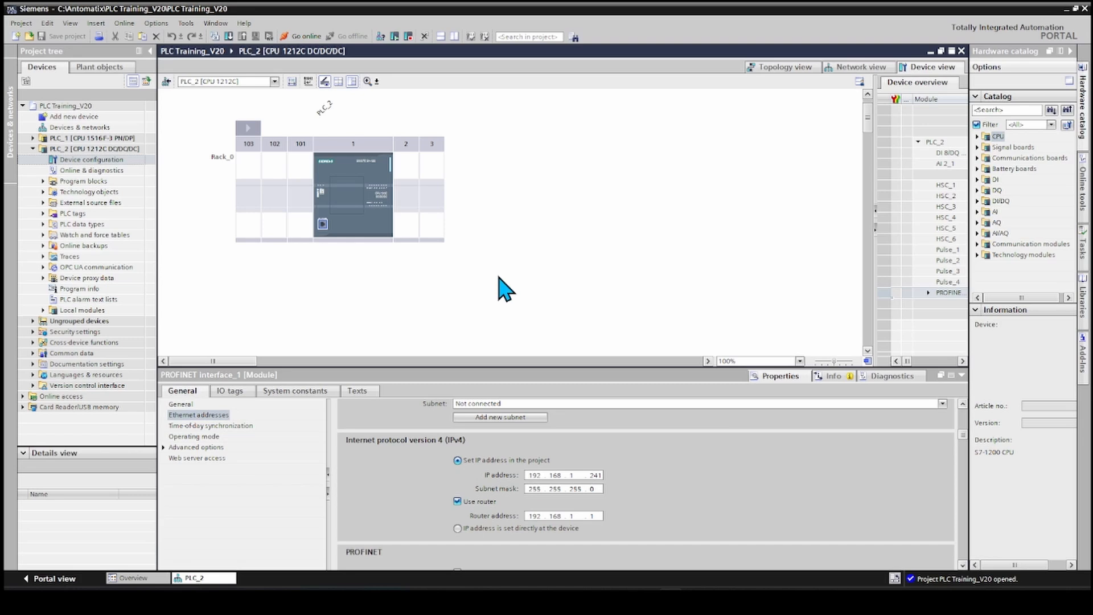
Step: Go online with PLC_2 at 192.168.1.241 through the TAP-Windows Adapter V9 interface
{"action": "left_click", "coordinate": [58, 149]}
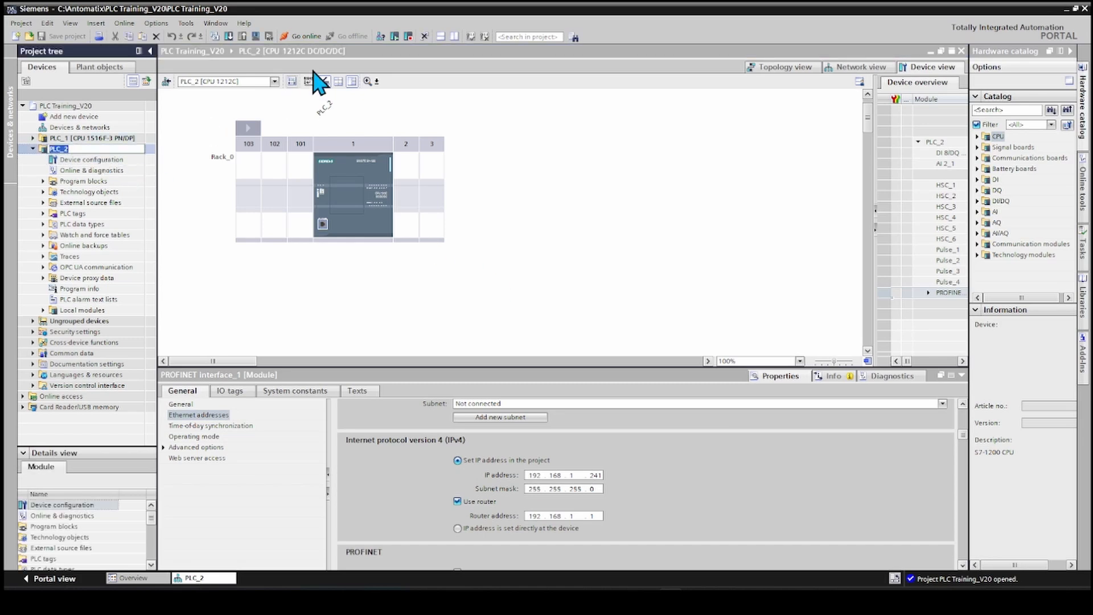
{"action": "left_click", "coordinate": [303, 35]}
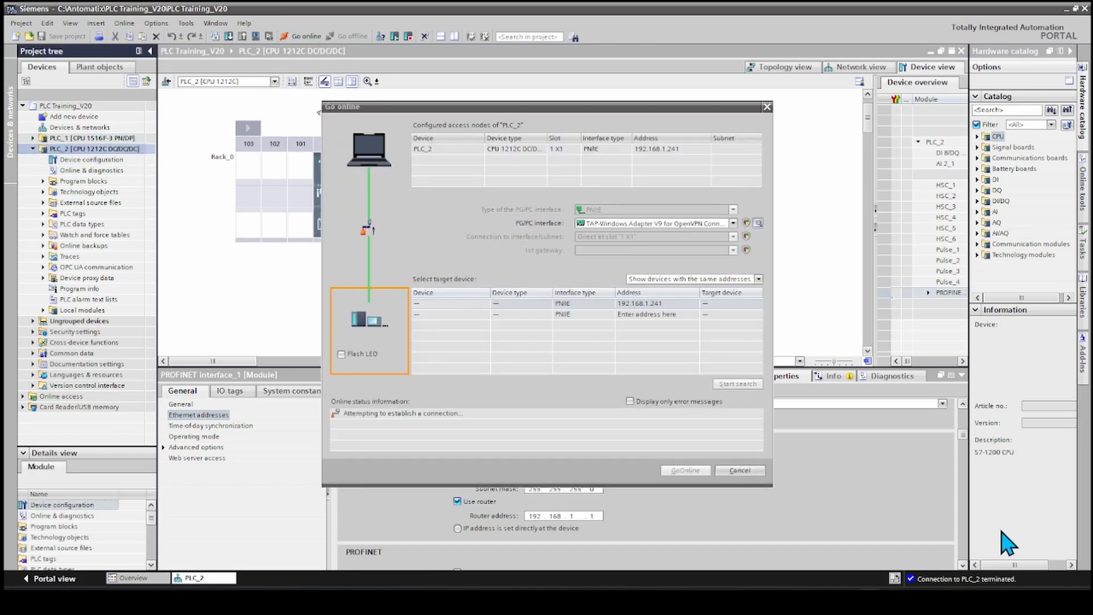
{"action": "left_click", "coordinate": [733, 223]}
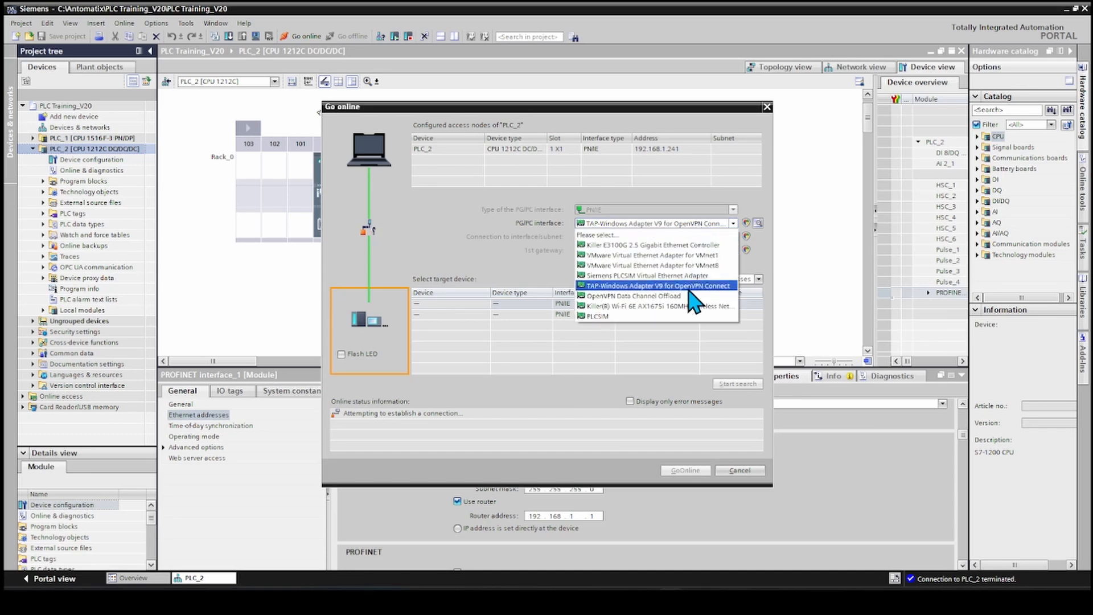
{"action": "mouse_move", "coordinate": [665, 296]}
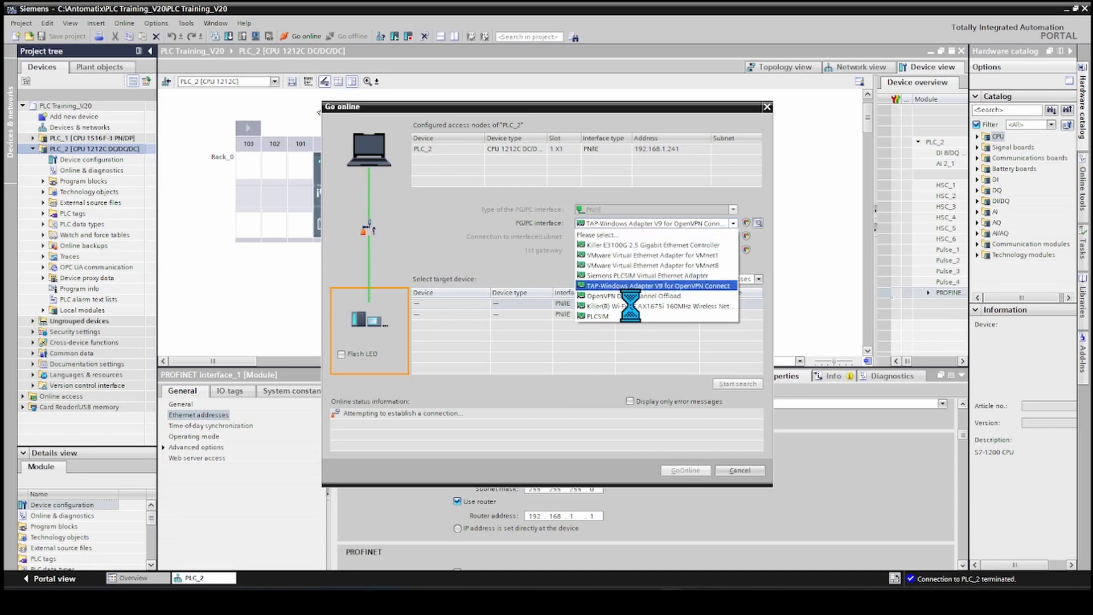
{"action": "left_click", "coordinate": [655, 285]}
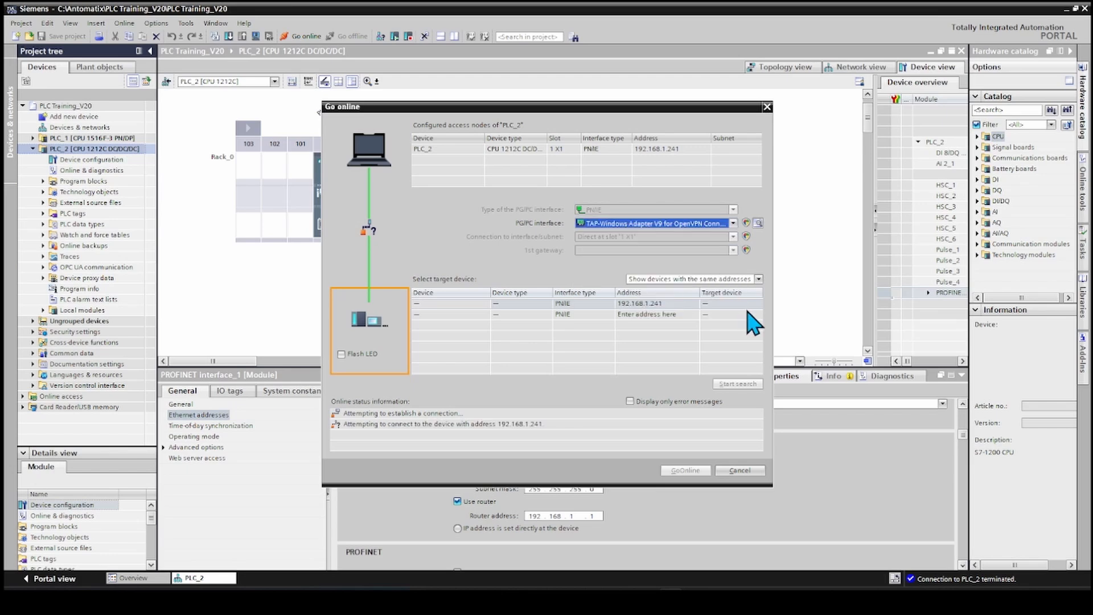
{"action": "mouse_move", "coordinate": [735, 396]}
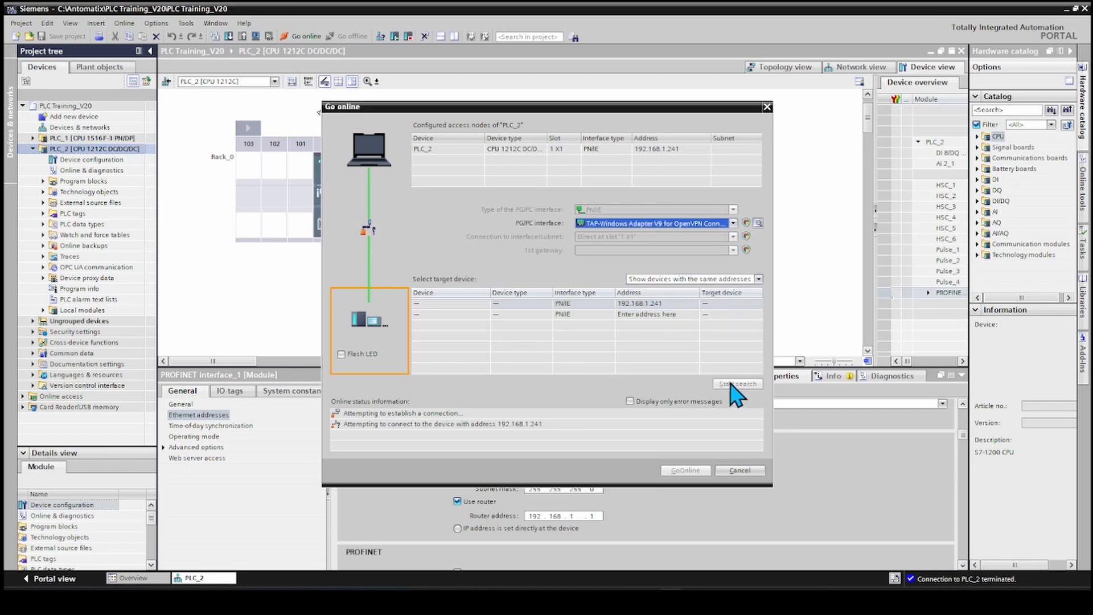
{"action": "left_click", "coordinate": [735, 383]}
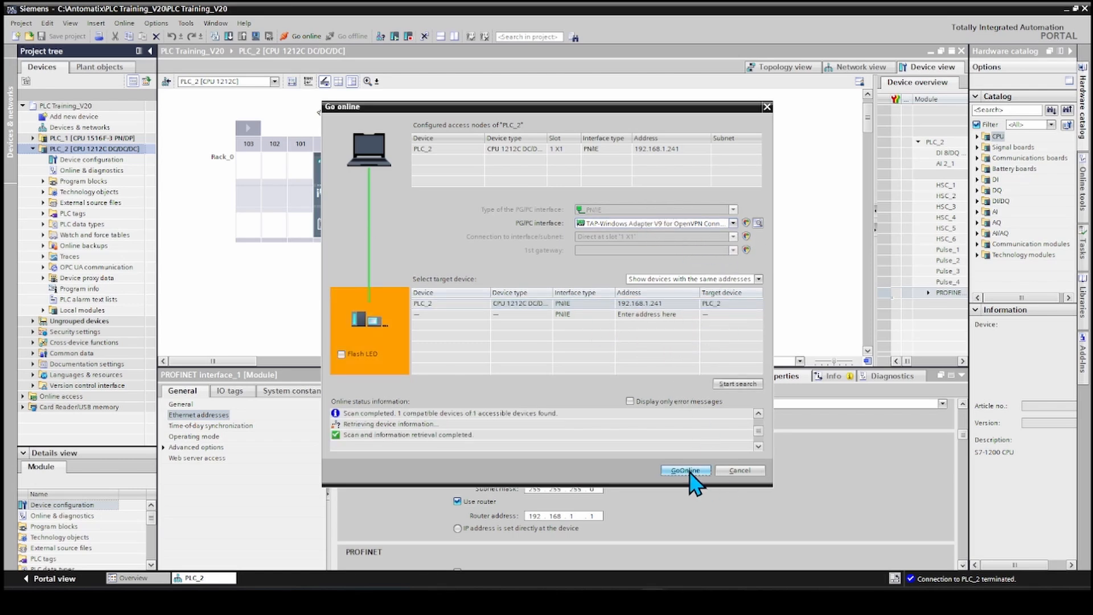
{"action": "left_click", "coordinate": [684, 469]}
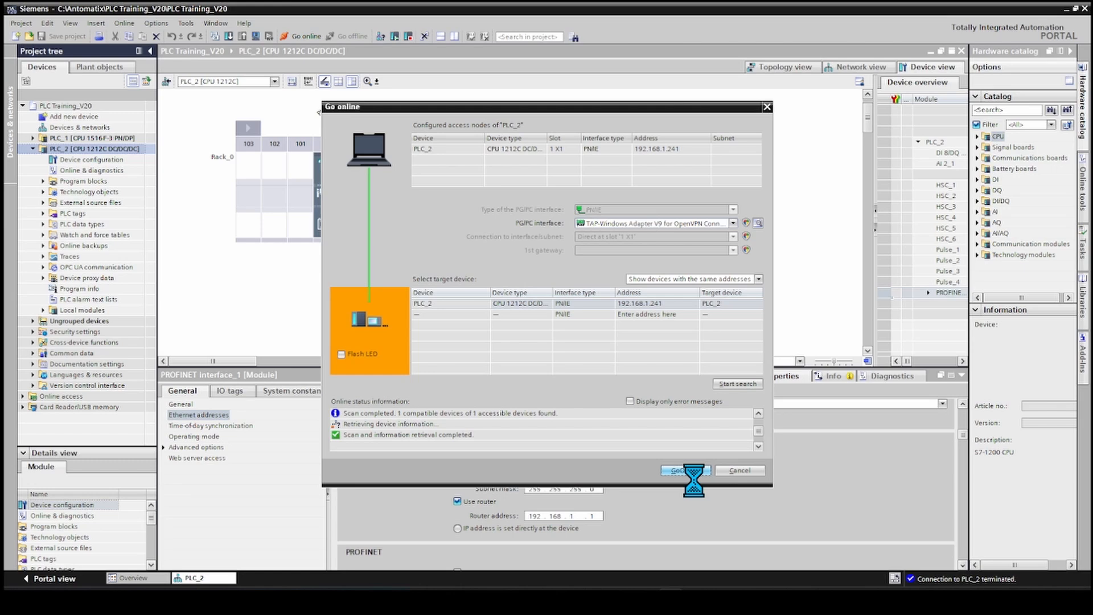
{"action": "left_click", "coordinate": [683, 469]}
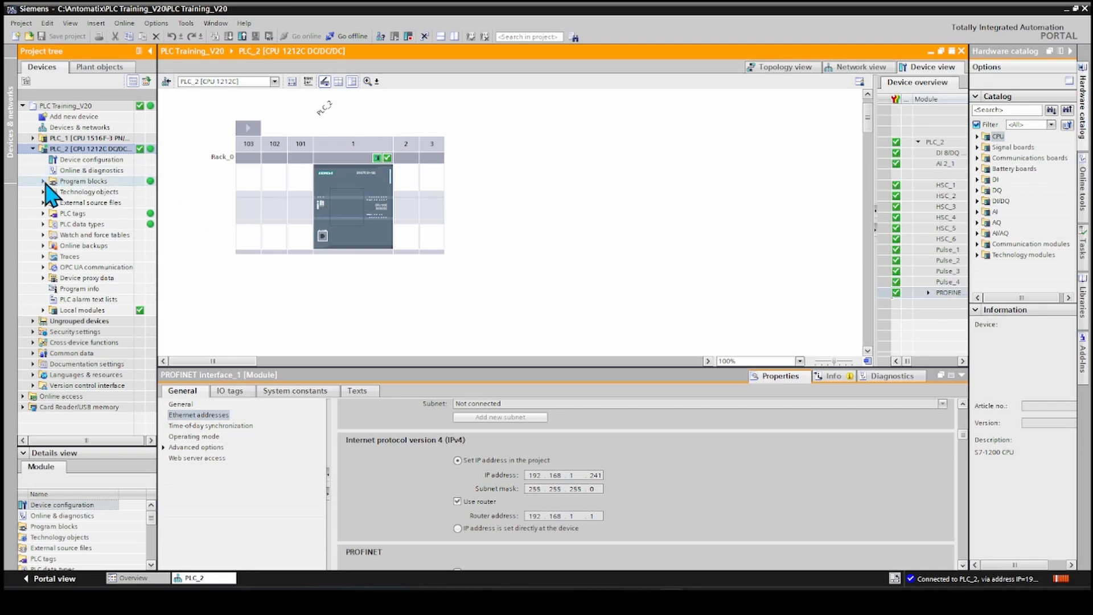
Step: Expand PLC_2's Program blocks and open Conveyor [FB2] in the SCL editor
{"action": "left_click", "coordinate": [43, 180]}
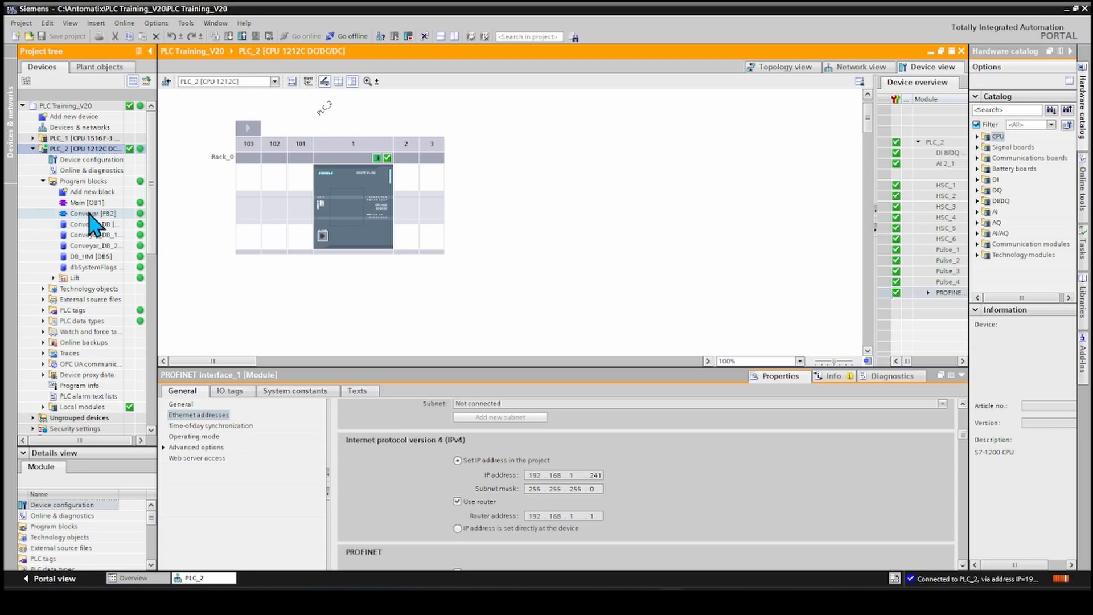
{"action": "left_click", "coordinate": [91, 214]}
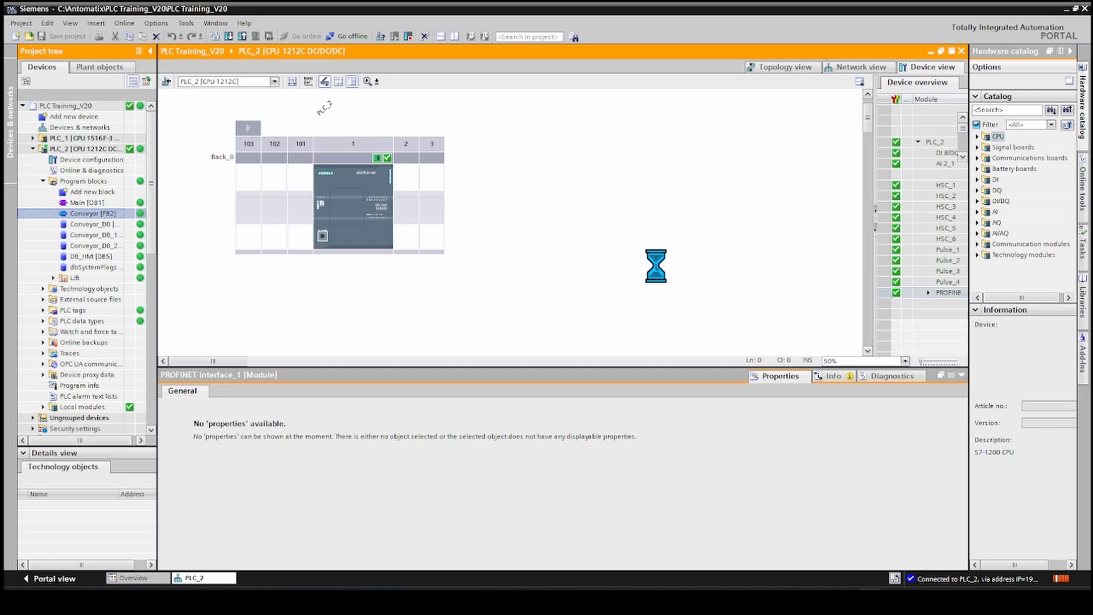
{"action": "double_click", "coordinate": [88, 213]}
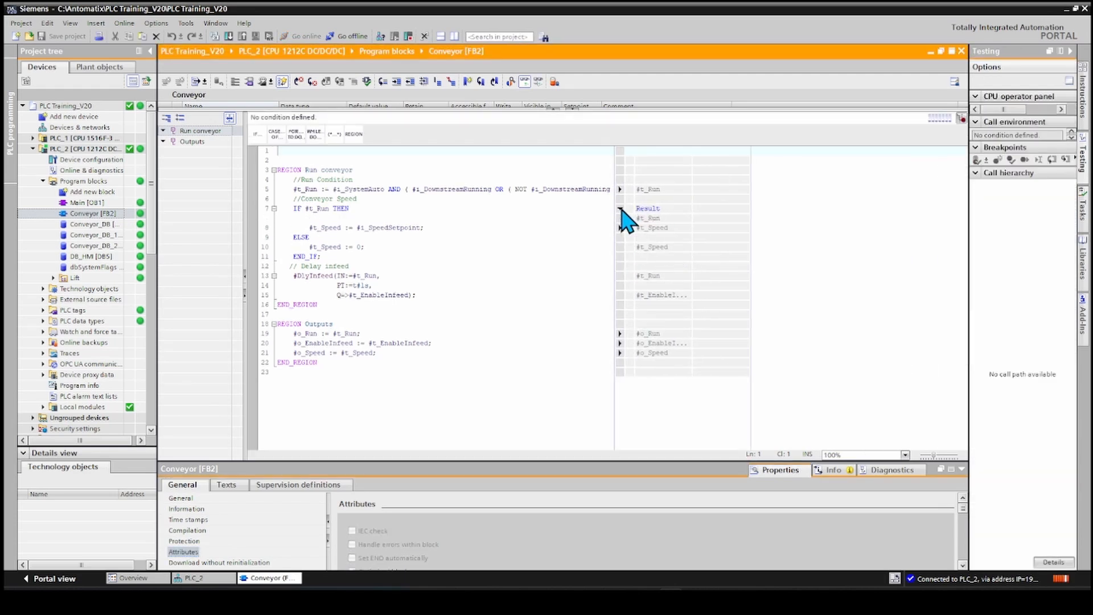
{"action": "mouse_move", "coordinate": [101, 225]}
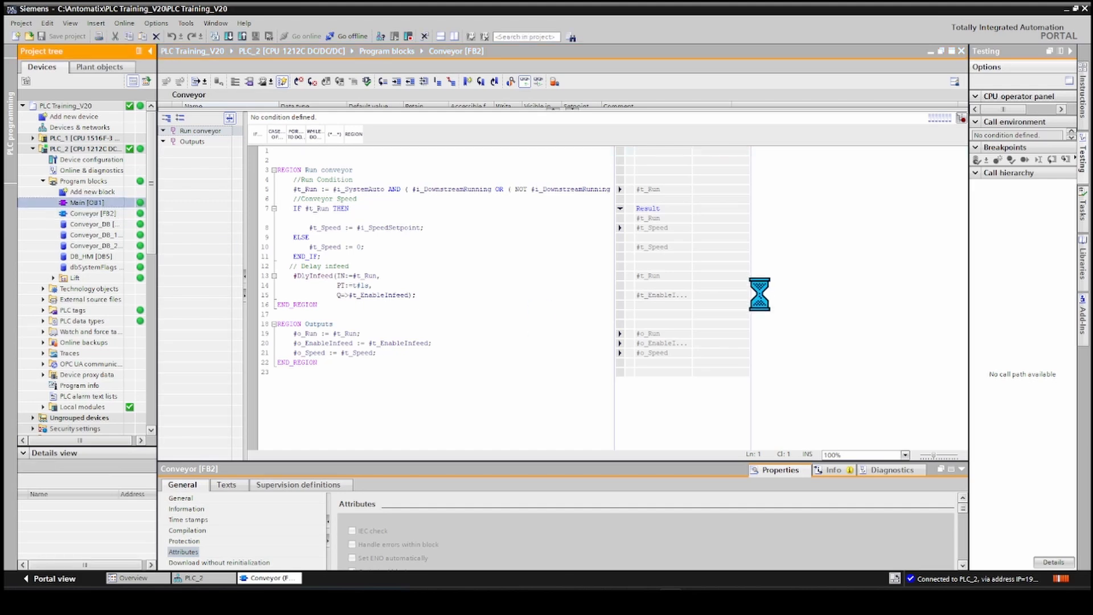
Step: Call Conveyor [FB2] in Main [OB1] Network 1 with instance Conveyor_DB_3, and download to PLC_2
{"action": "double_click", "coordinate": [69, 202]}
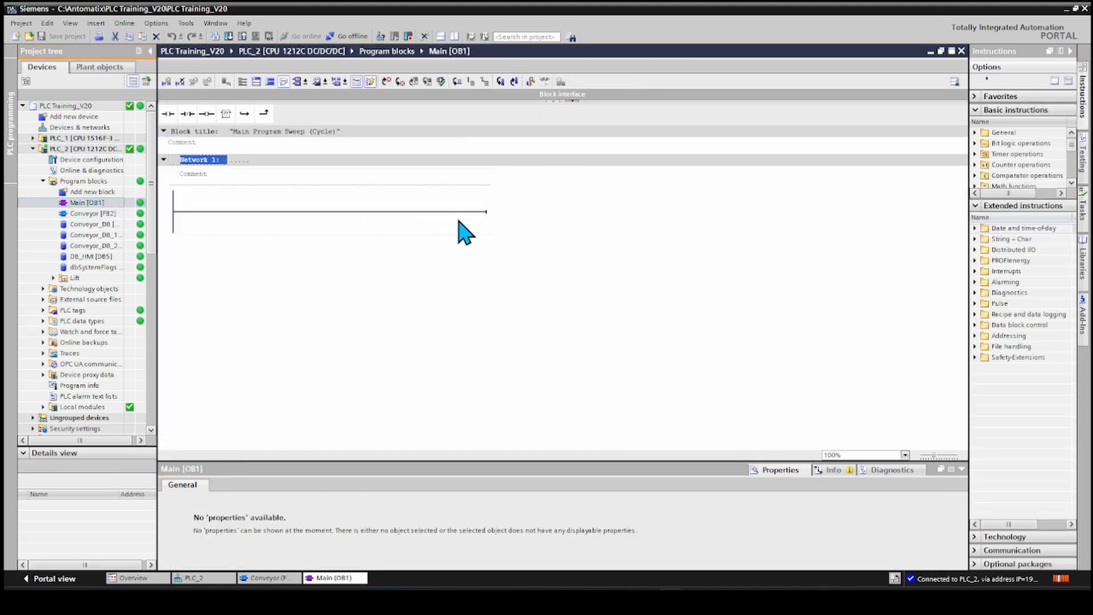
{"action": "left_click", "coordinate": [87, 202]}
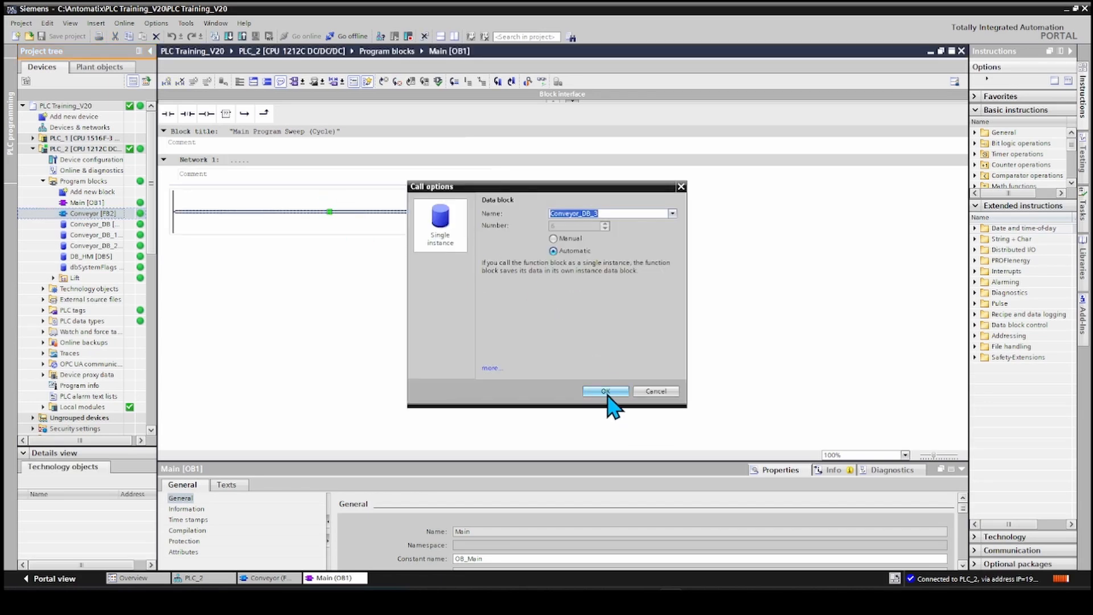
{"action": "left_click", "coordinate": [604, 391]}
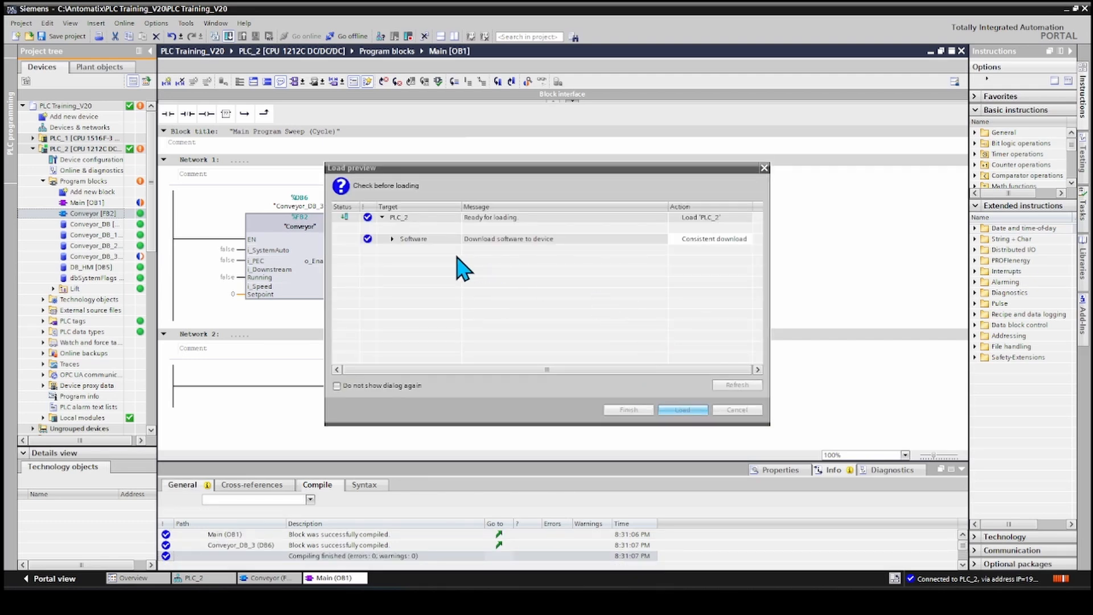
{"action": "left_click", "coordinate": [682, 409]}
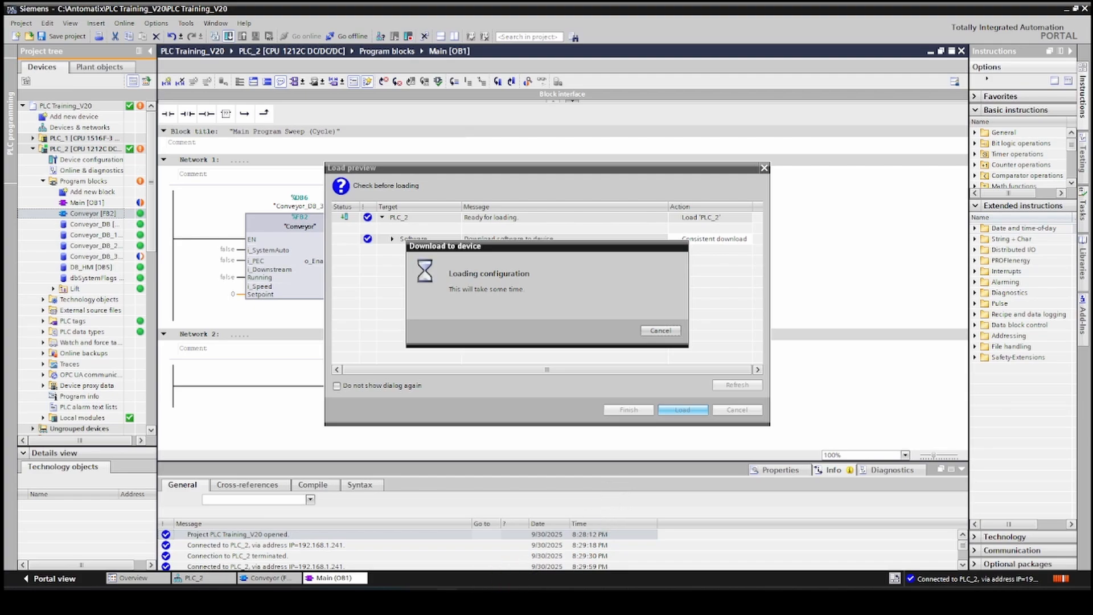
{"action": "left_click", "coordinate": [682, 409]}
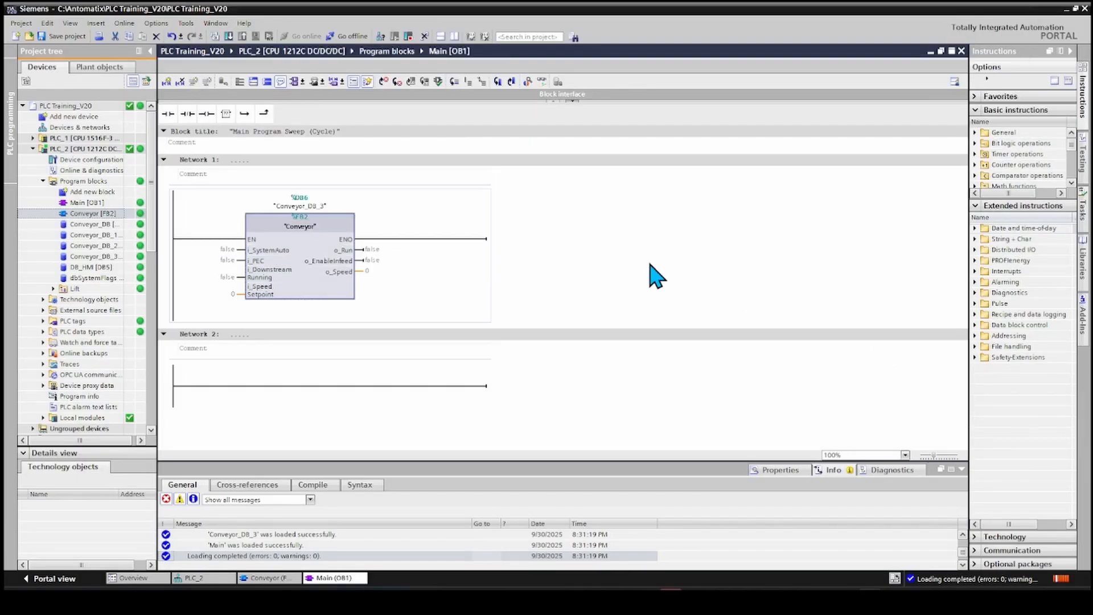
{"action": "mouse_move", "coordinate": [438, 247]}
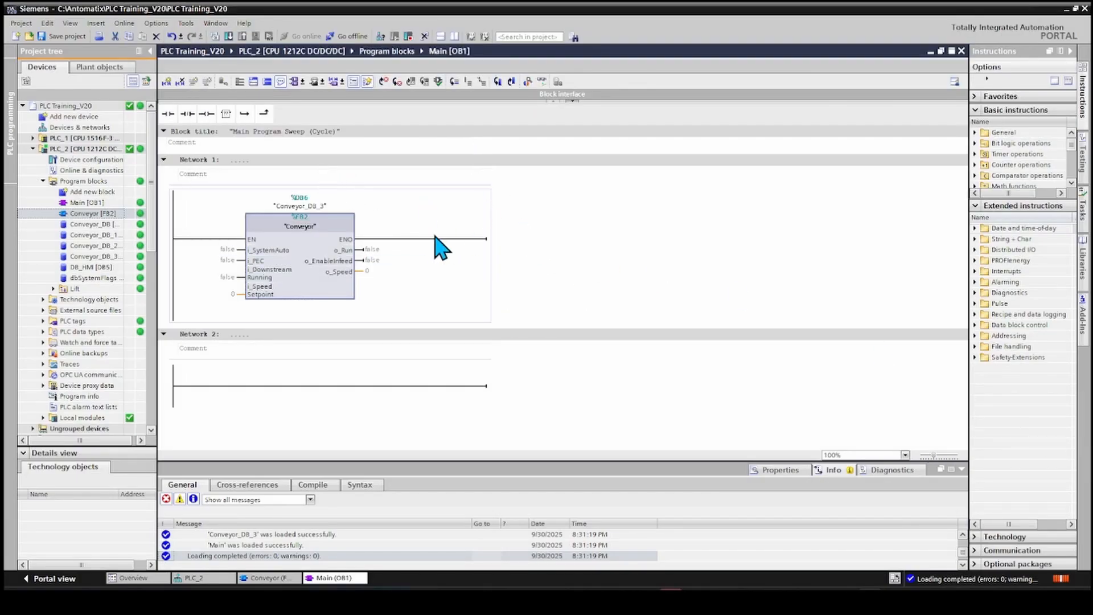
Step: Monitor Conveyor [FB2]'s live values, then go offline from PLC_2
{"action": "double_click", "coordinate": [90, 214]}
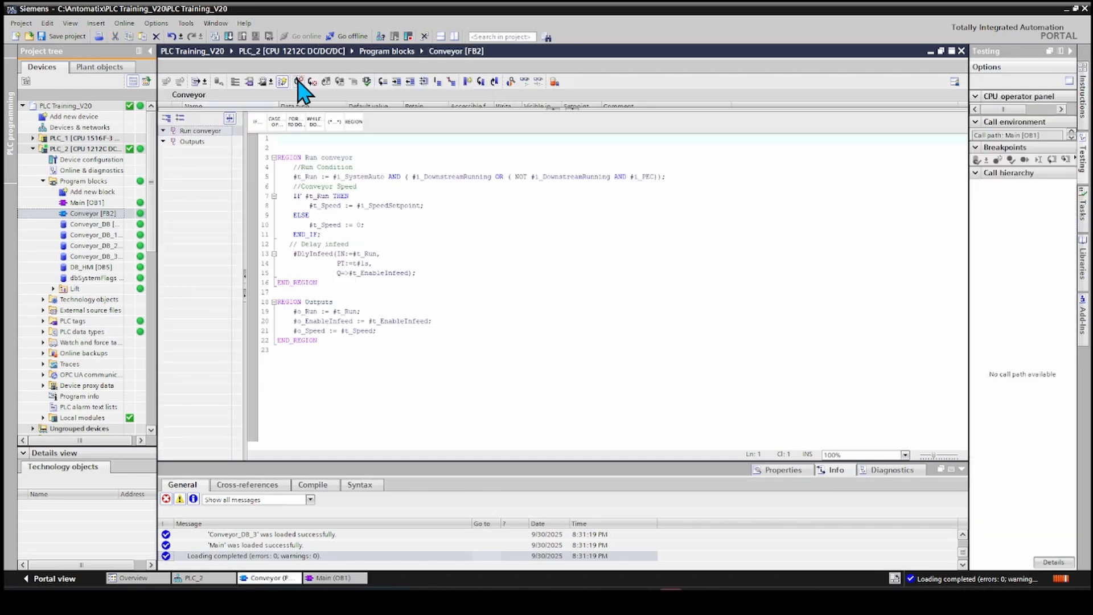
{"action": "left_click", "coordinate": [281, 82]}
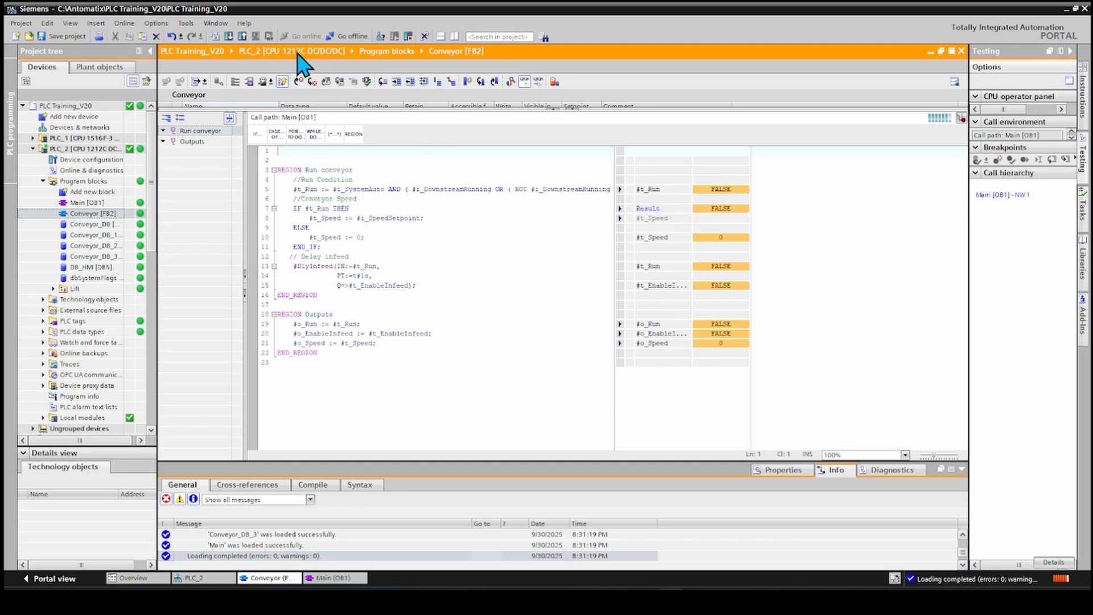
{"action": "left_click", "coordinate": [351, 35]}
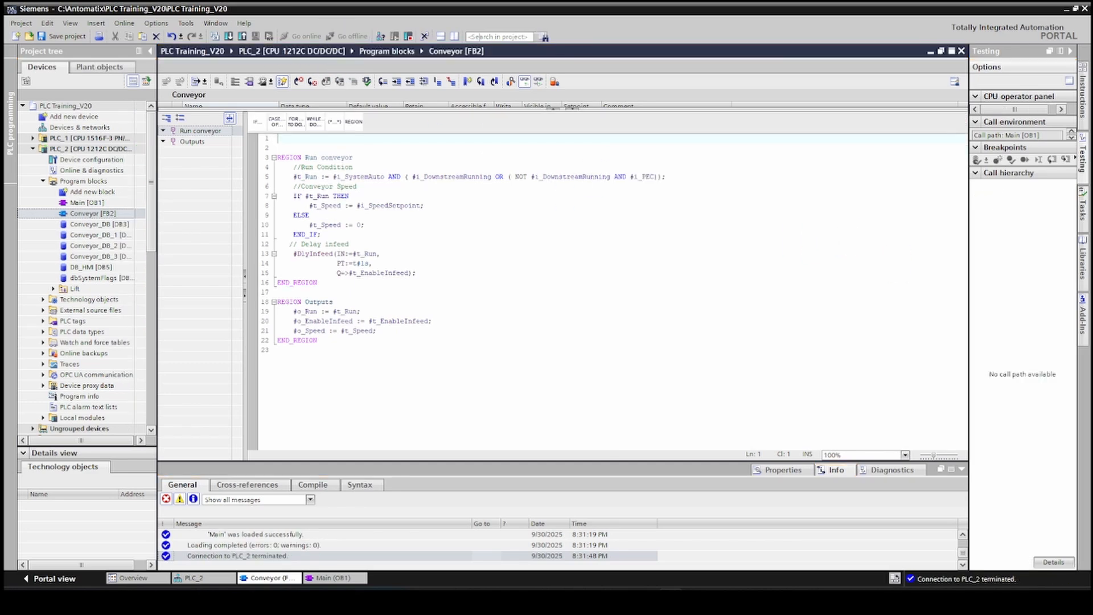